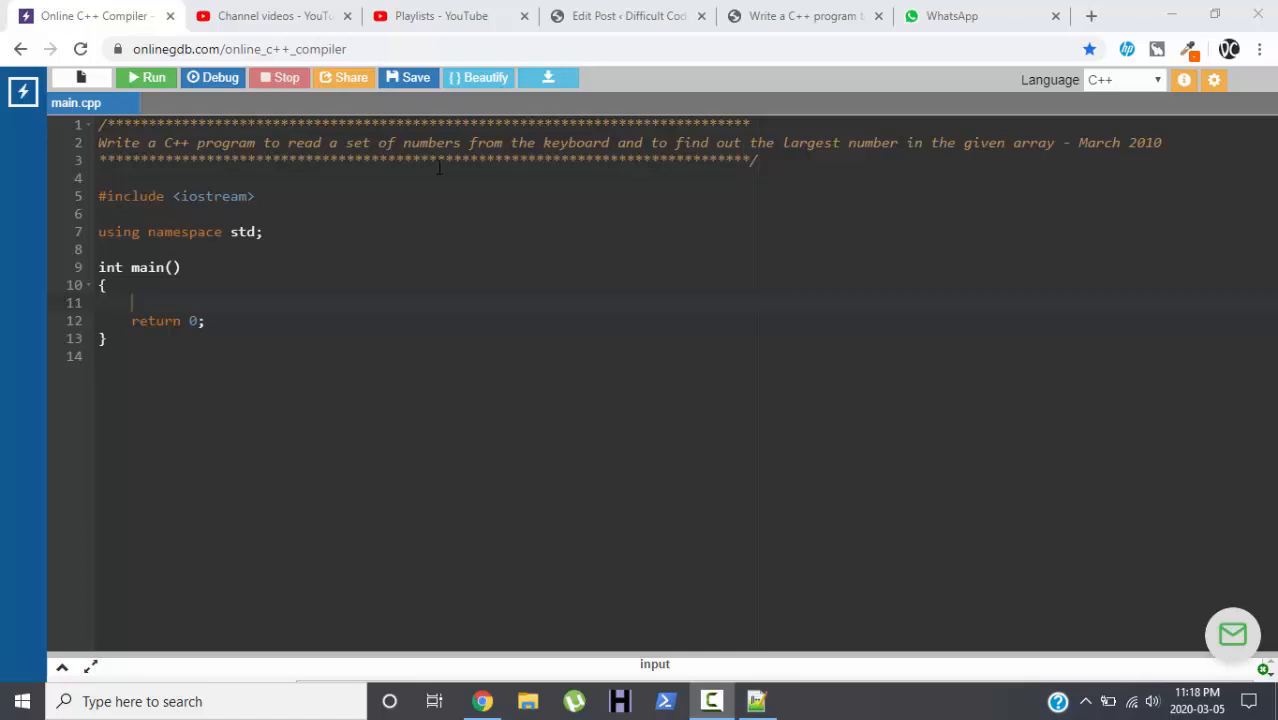
mouse_move(206, 304)
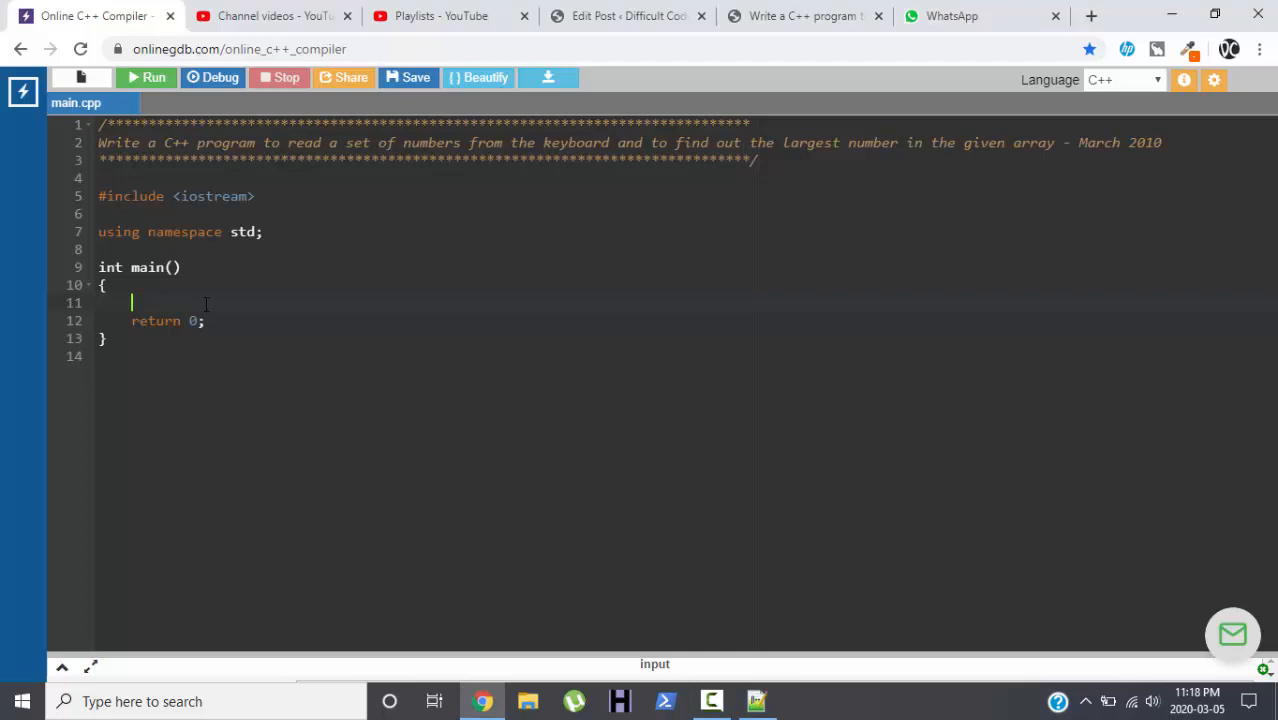
Declare a 10-element integer array a inside main
type("int a")
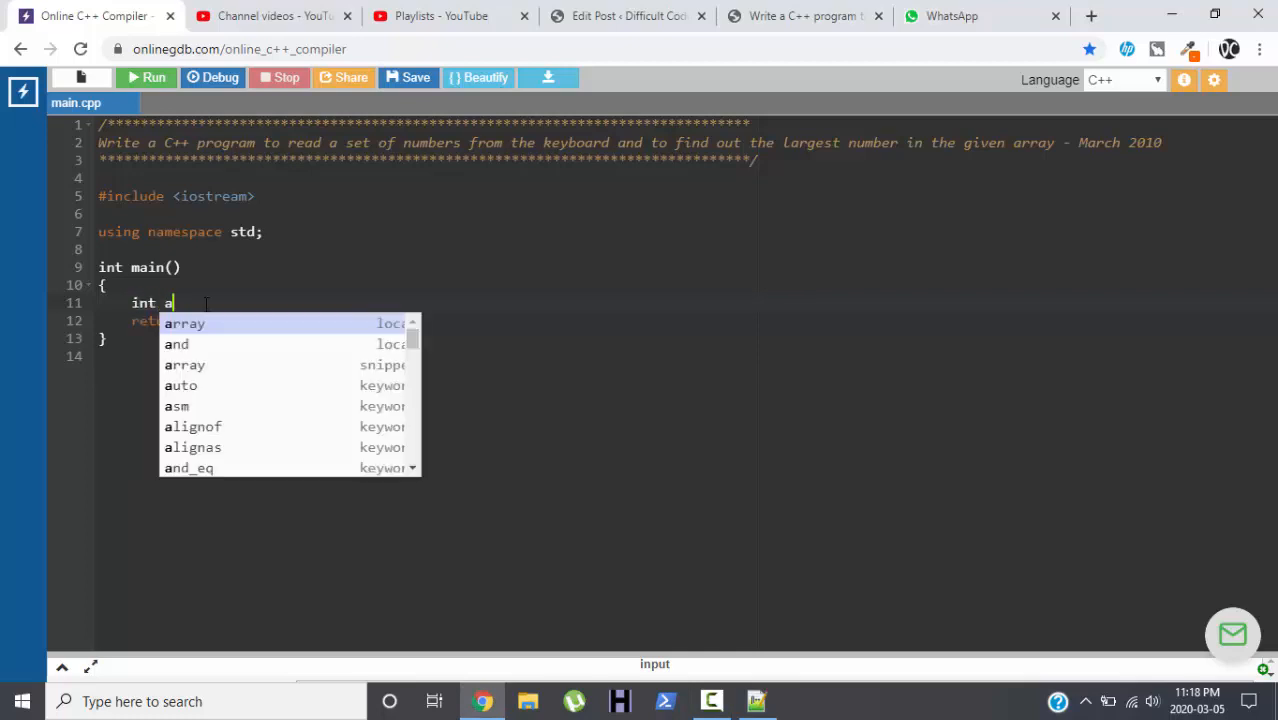
type("90")
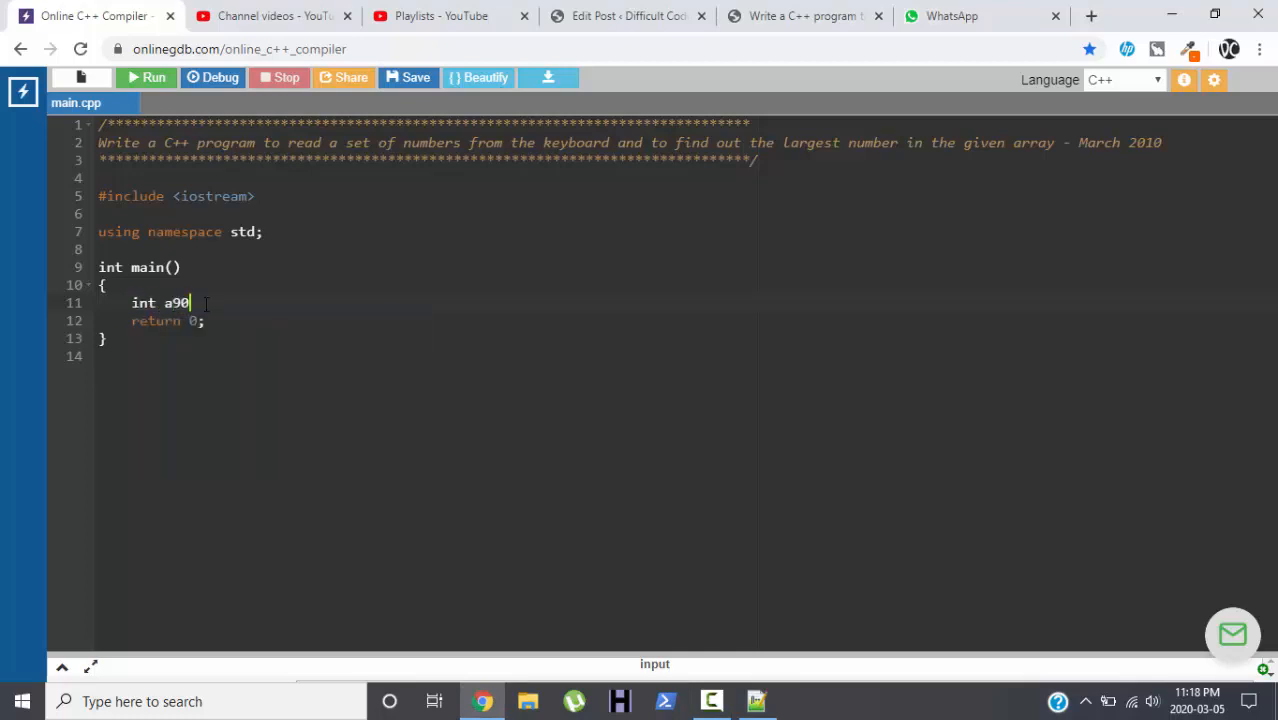
type("[10]")
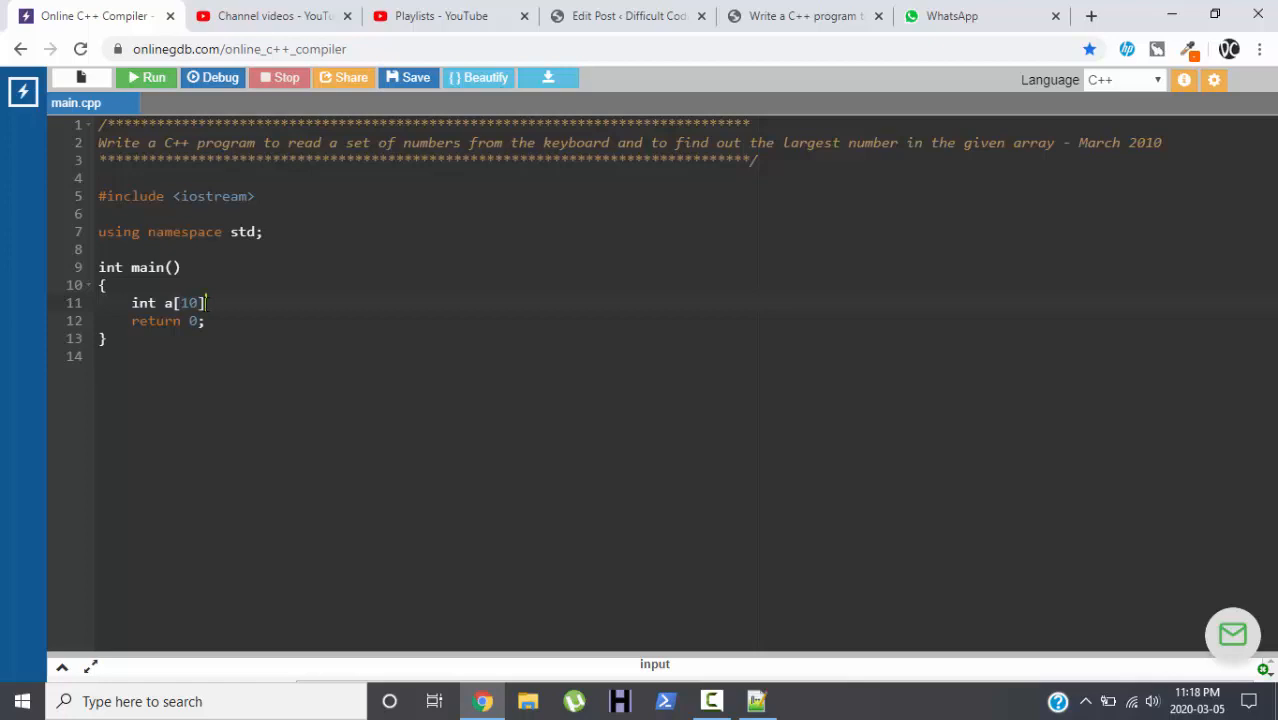
key("Enter")
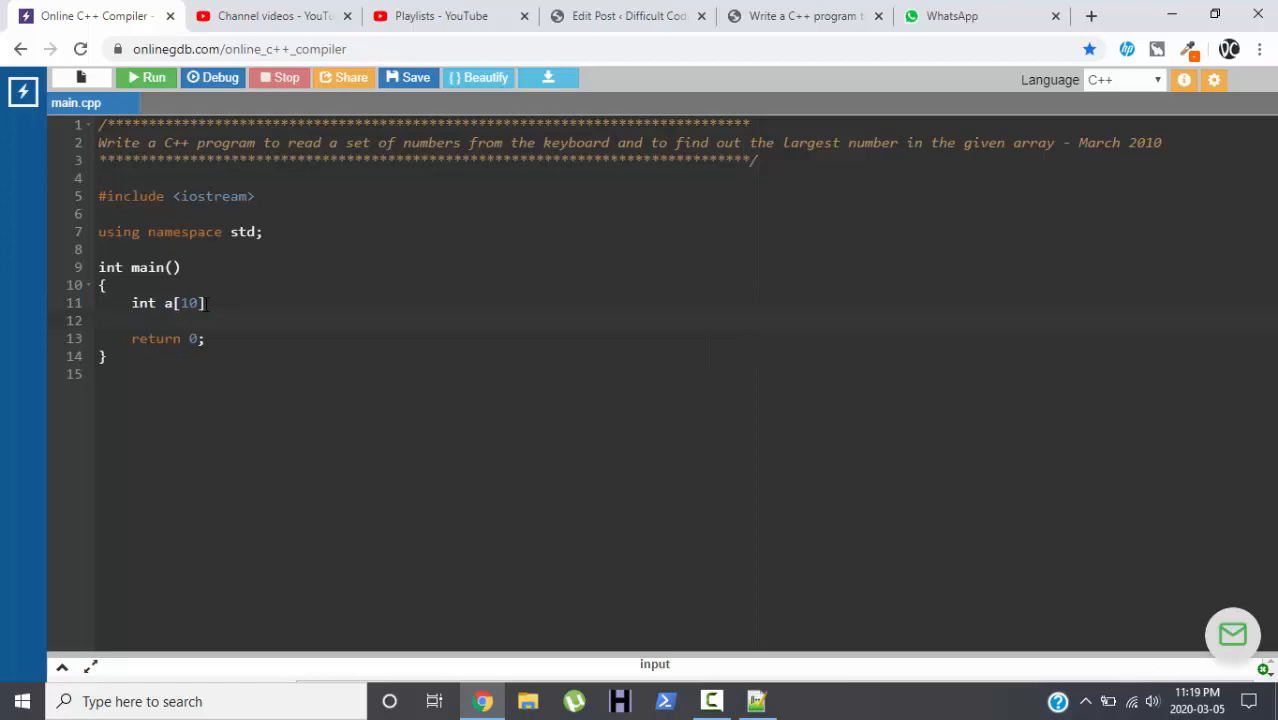
Add a cout statement printing the prompt "Enter array elements : "
type("cout<<\"")
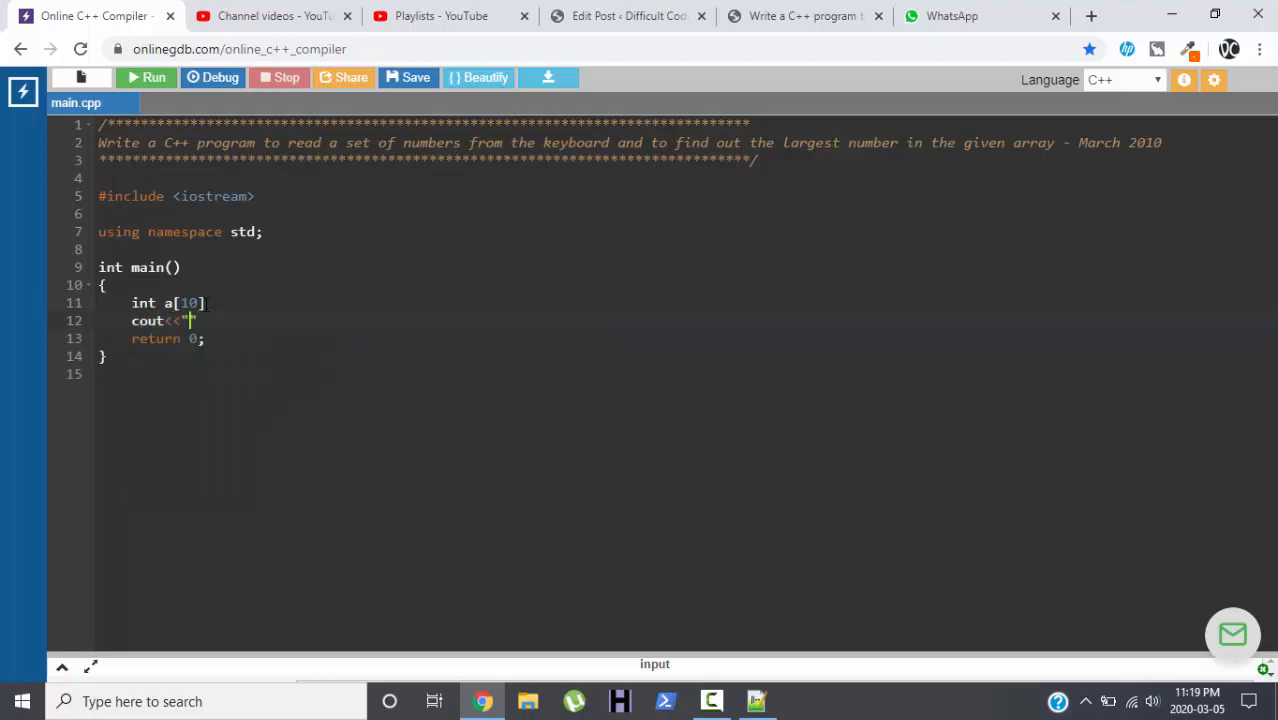
type("Entr")
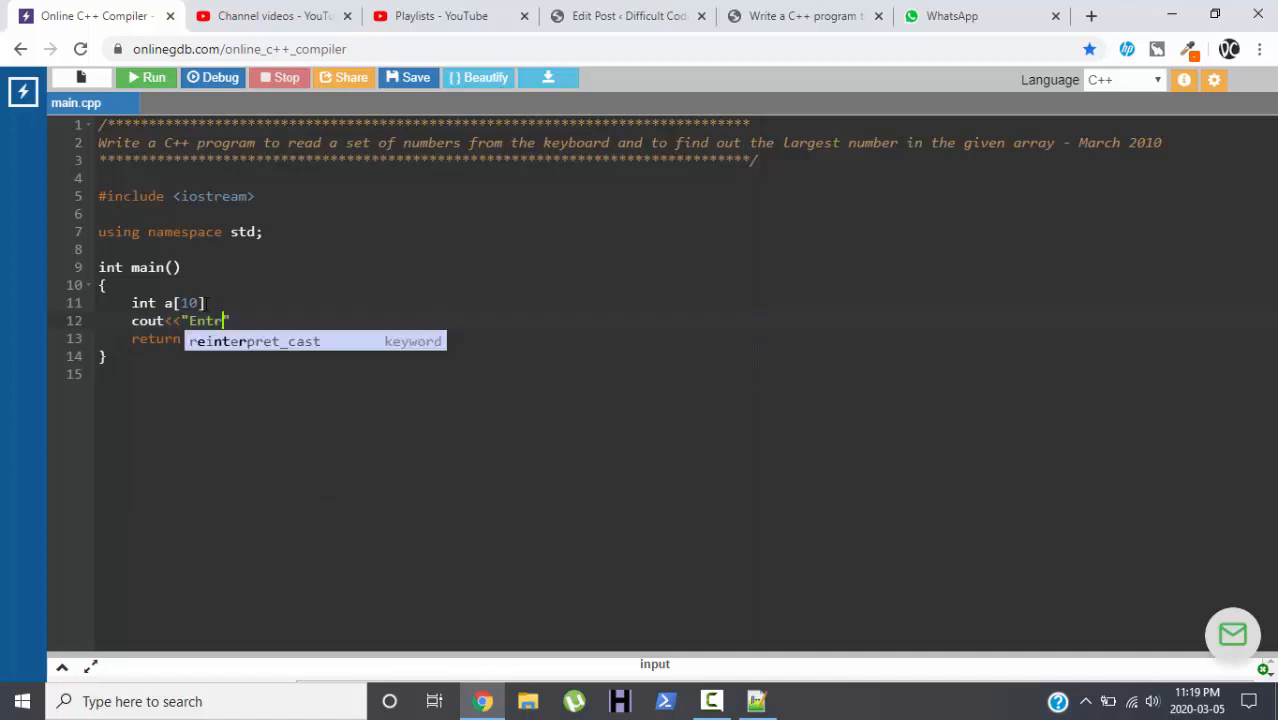
type("\\")
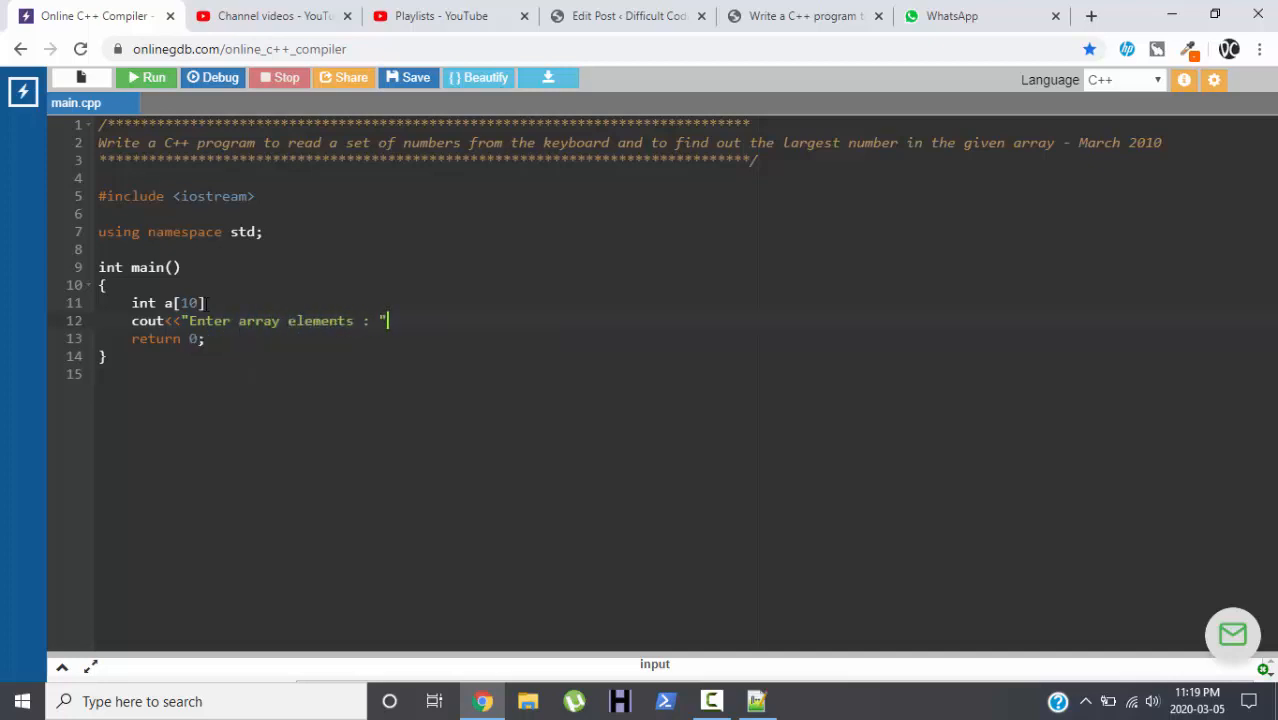
key("enter")
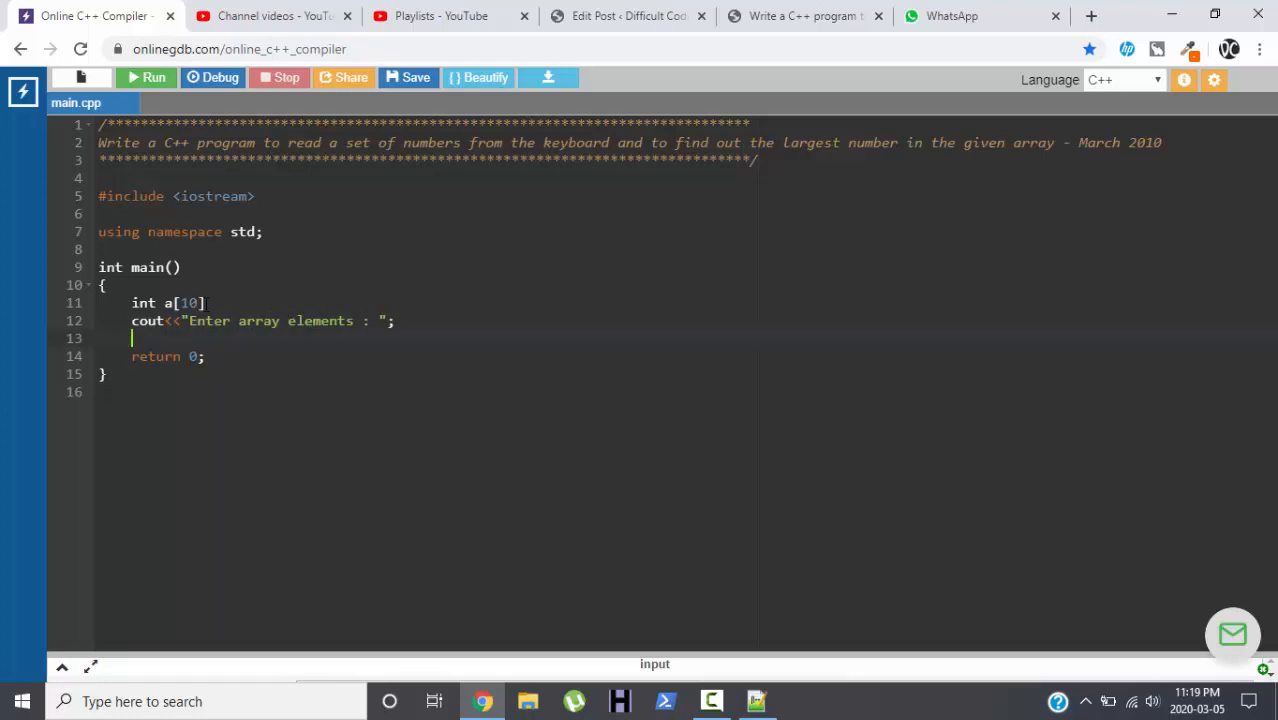
Write a for loop from i=0 to 9 and add i to the int declaration
type("for()")
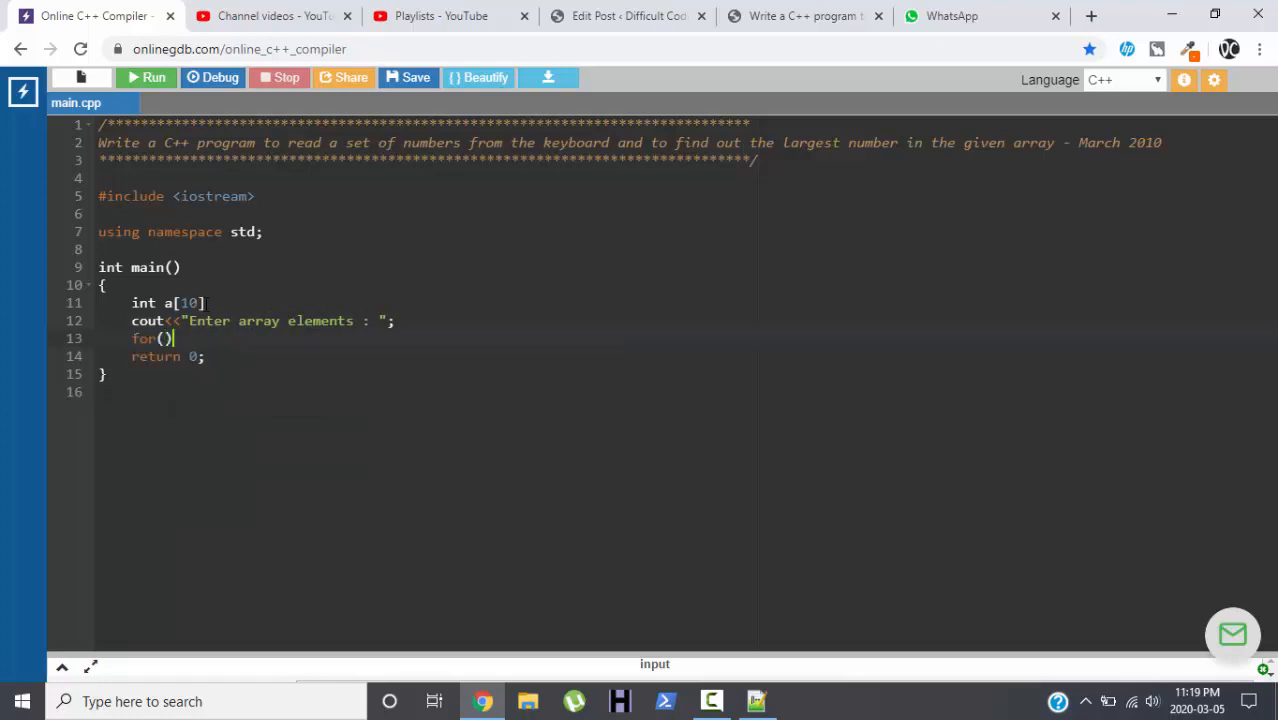
type("{}")
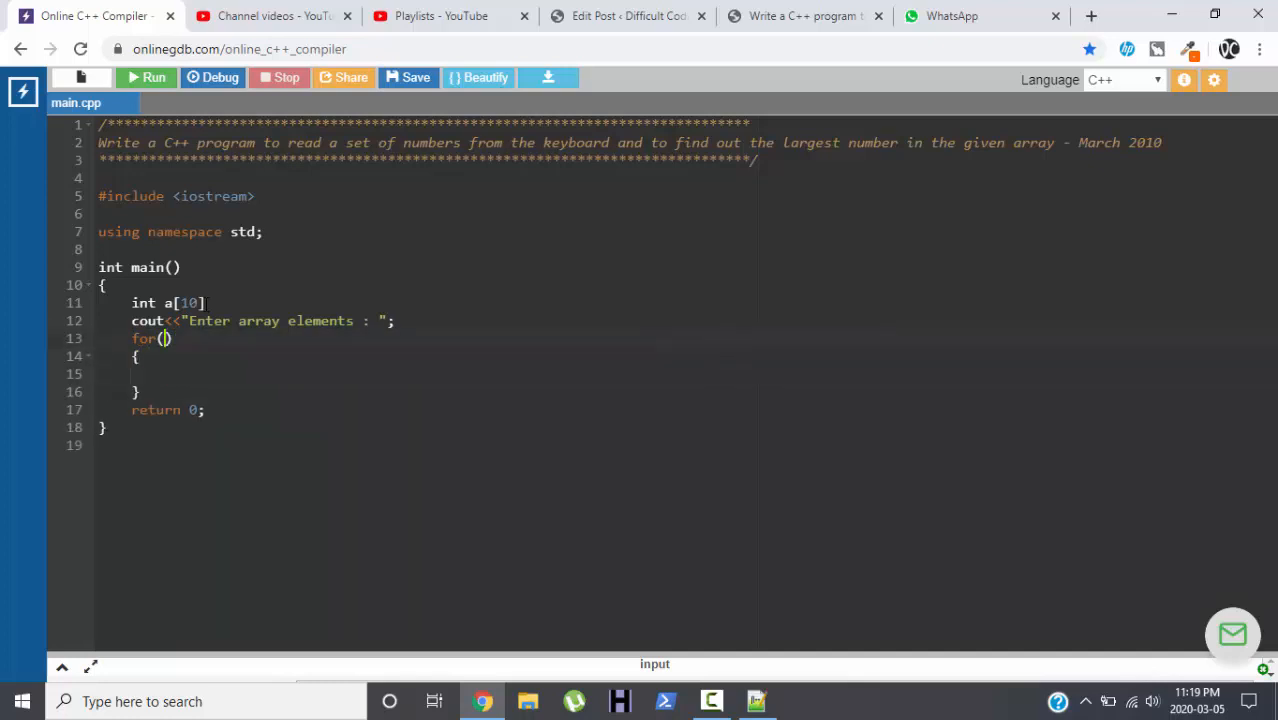
type("i=0;")
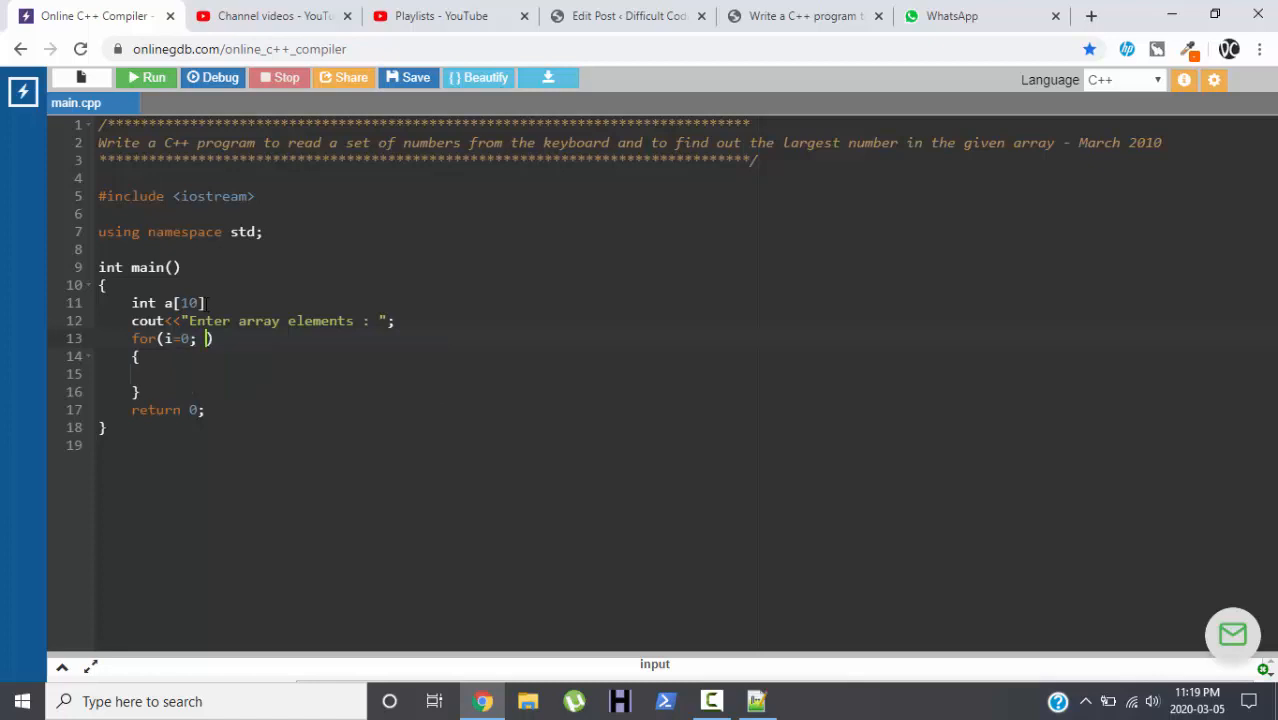
type("i")
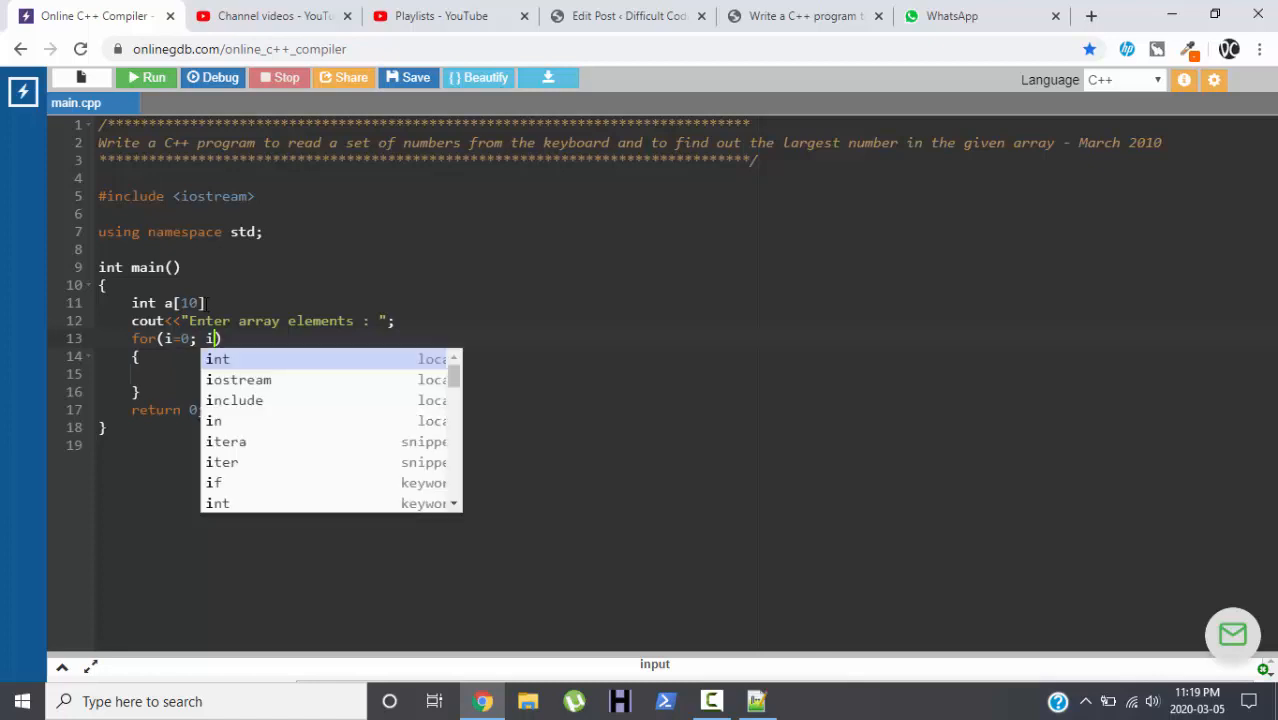
type("<=9 ;")
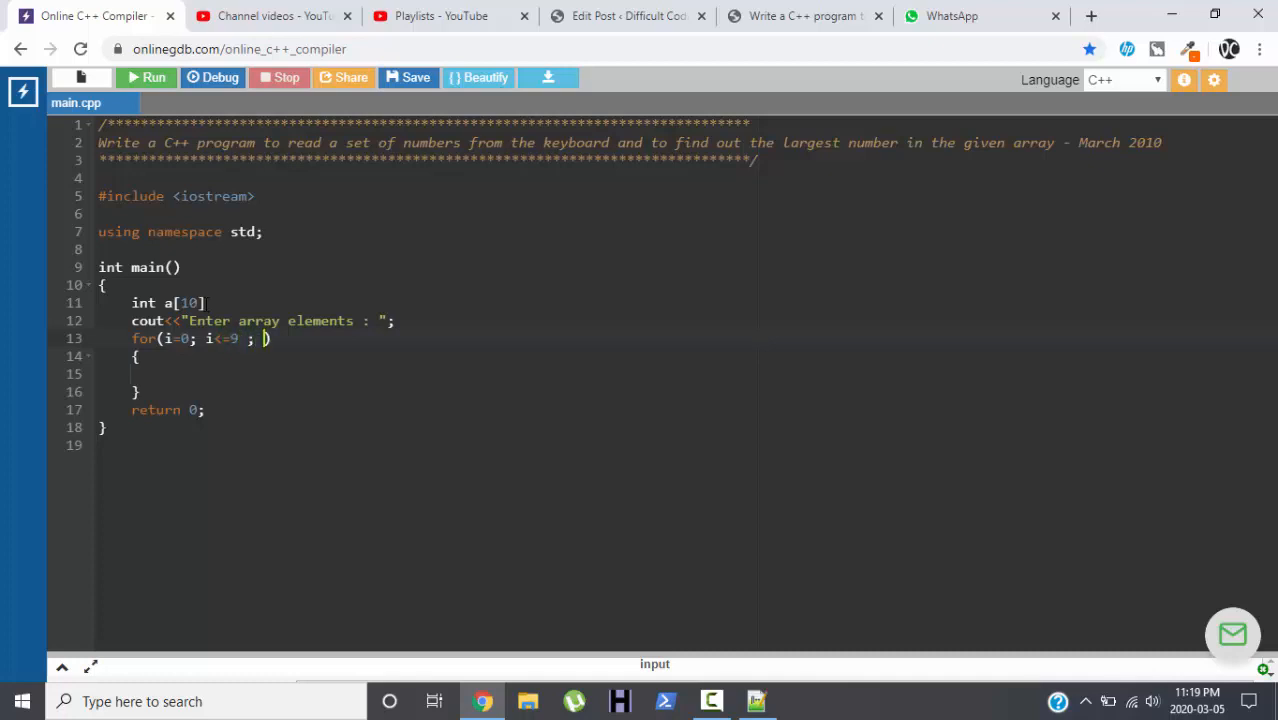
type("i++")
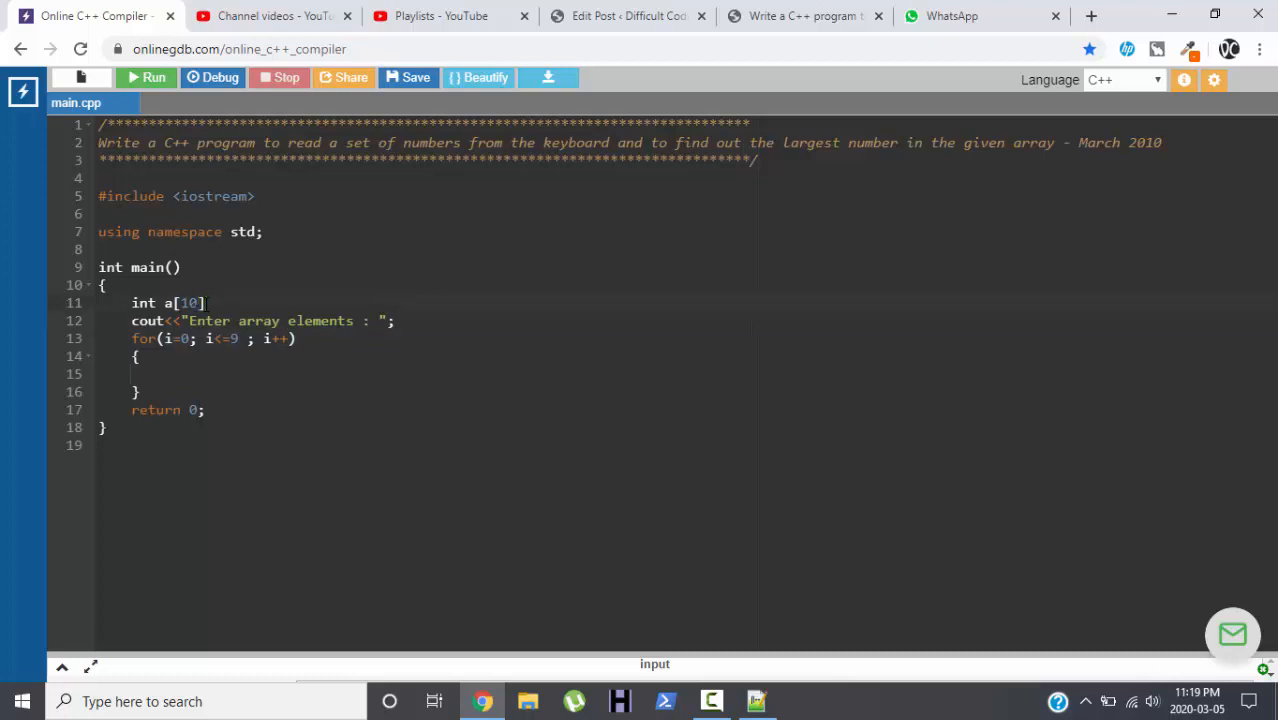
type(", i")
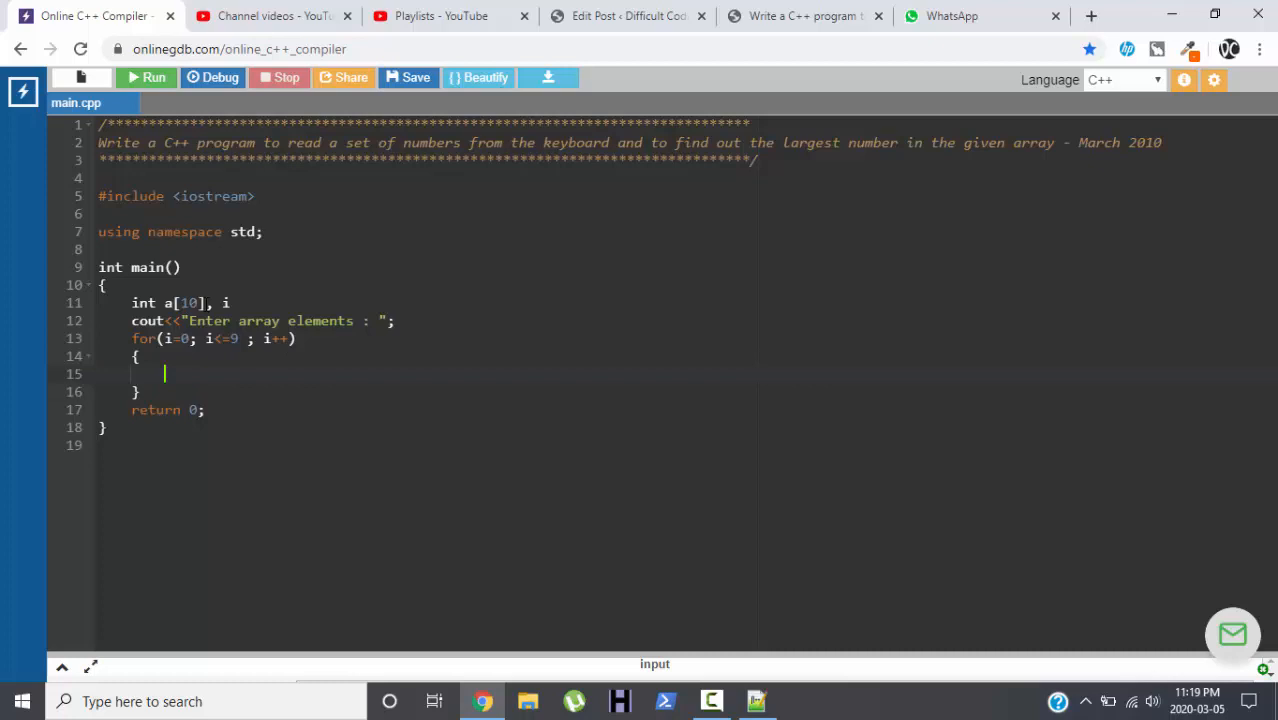
Inside the loop read each element with cin>>a[i]; and discard a stray cout
type("cin>>")
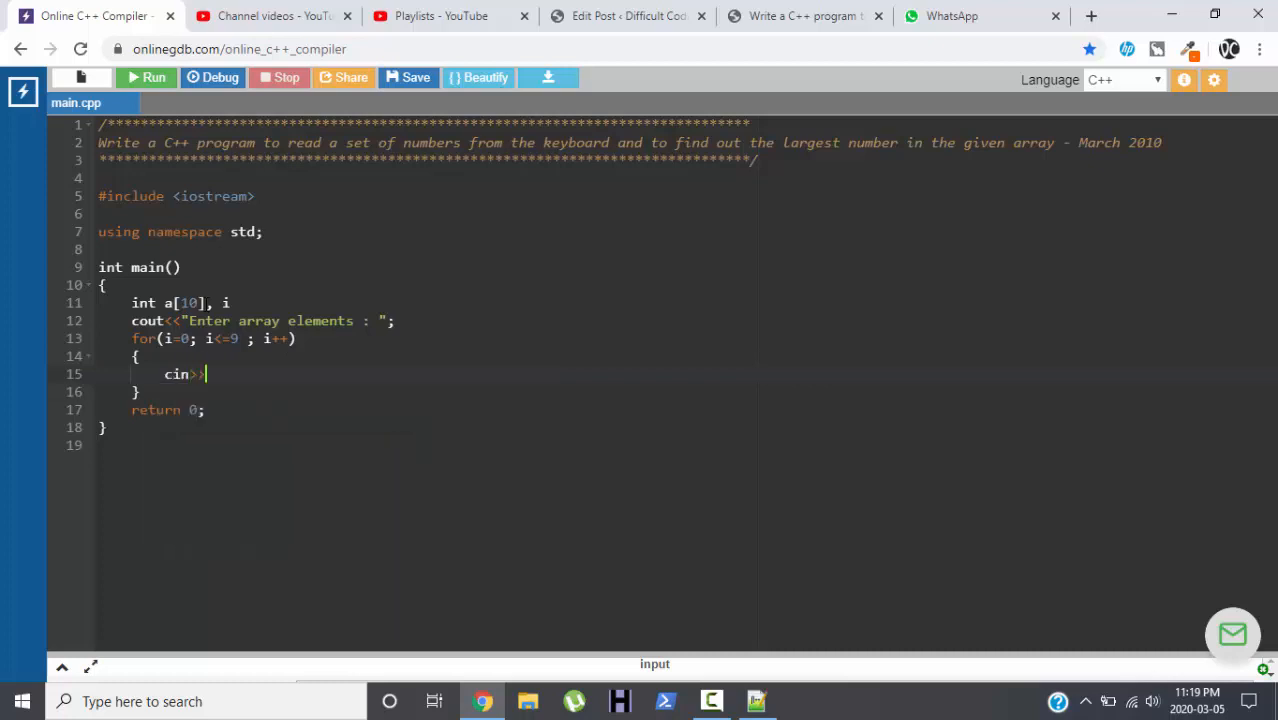
type("a[i")
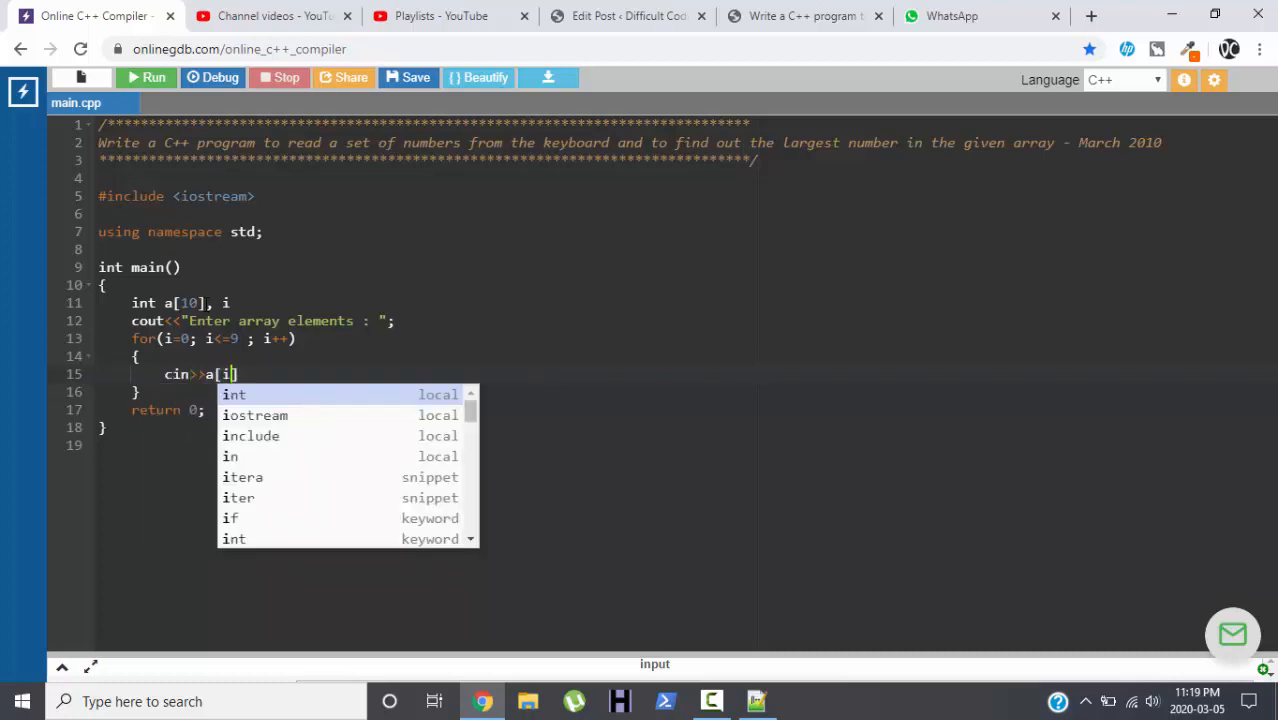
type("];")
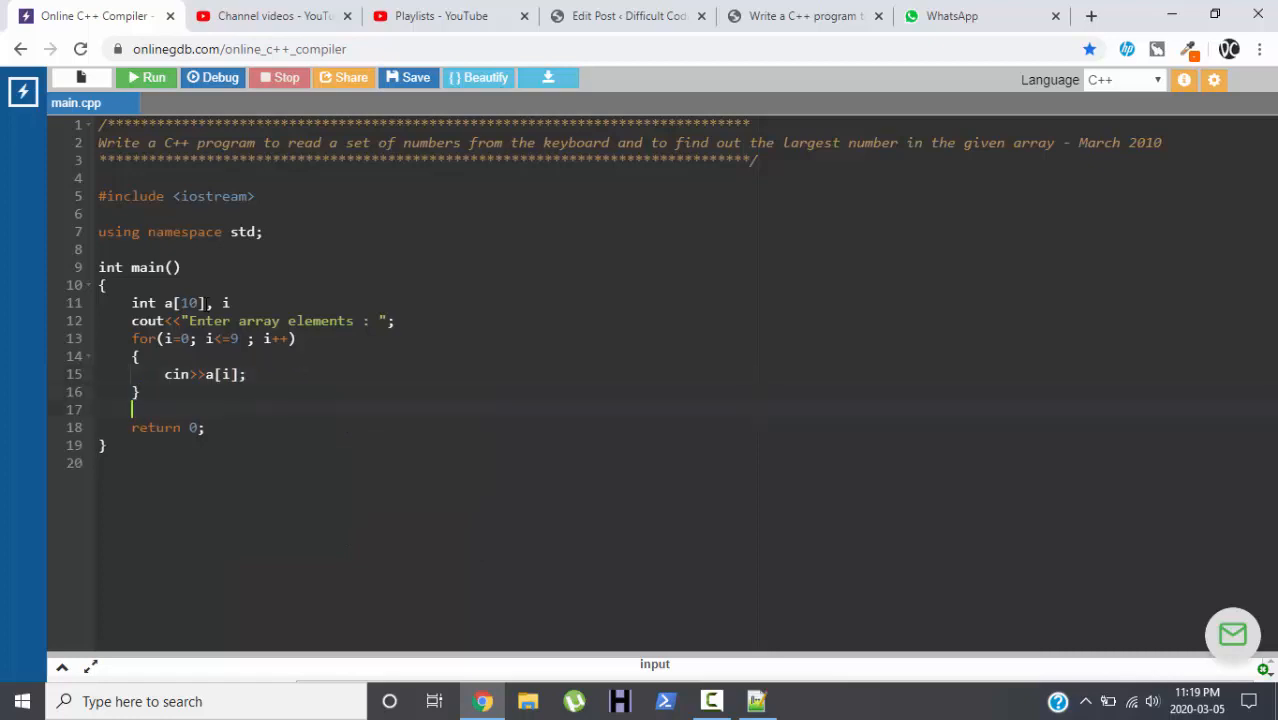
type("cout")
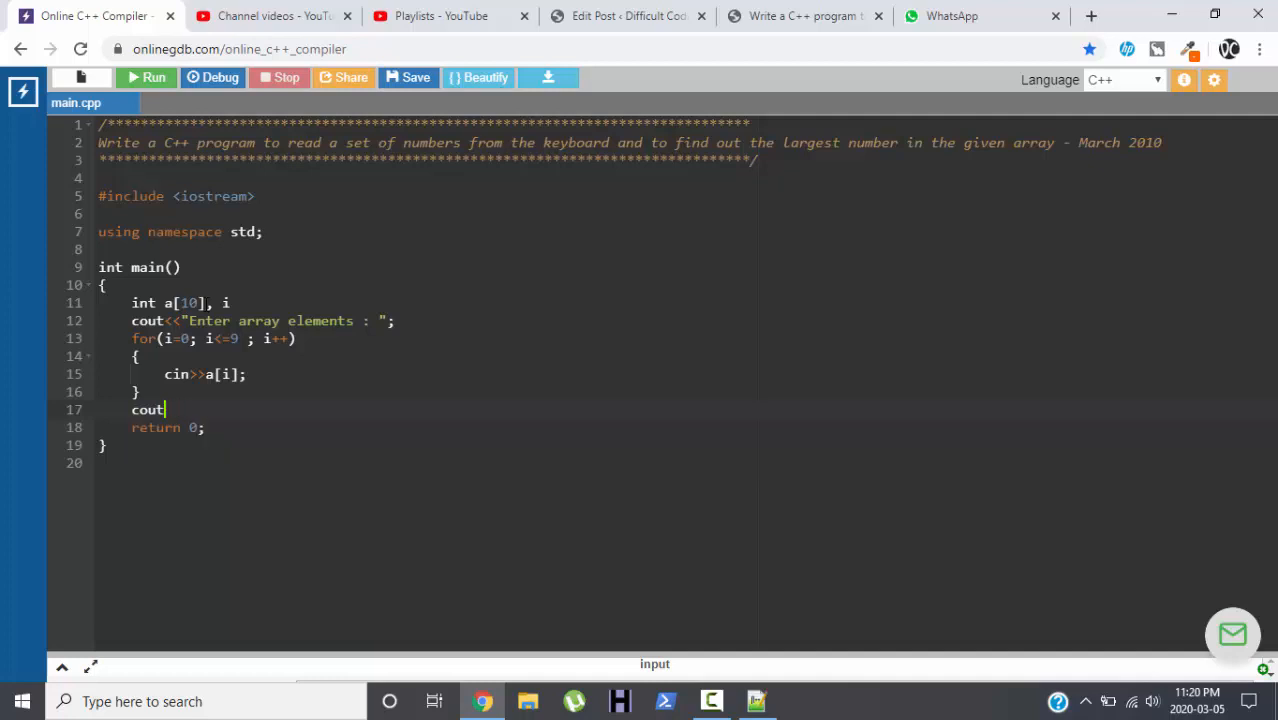
key("Backspace")
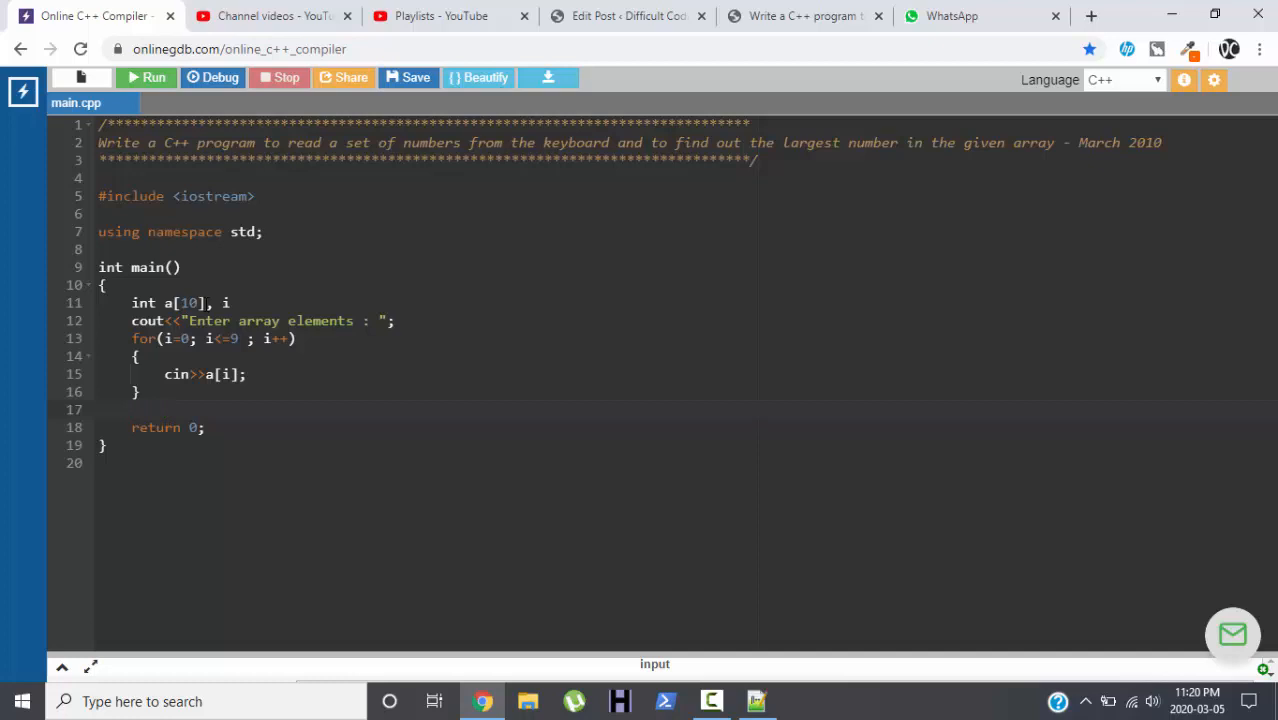
Declare l with the other variables and initialize it with l = a[0];
type(",")
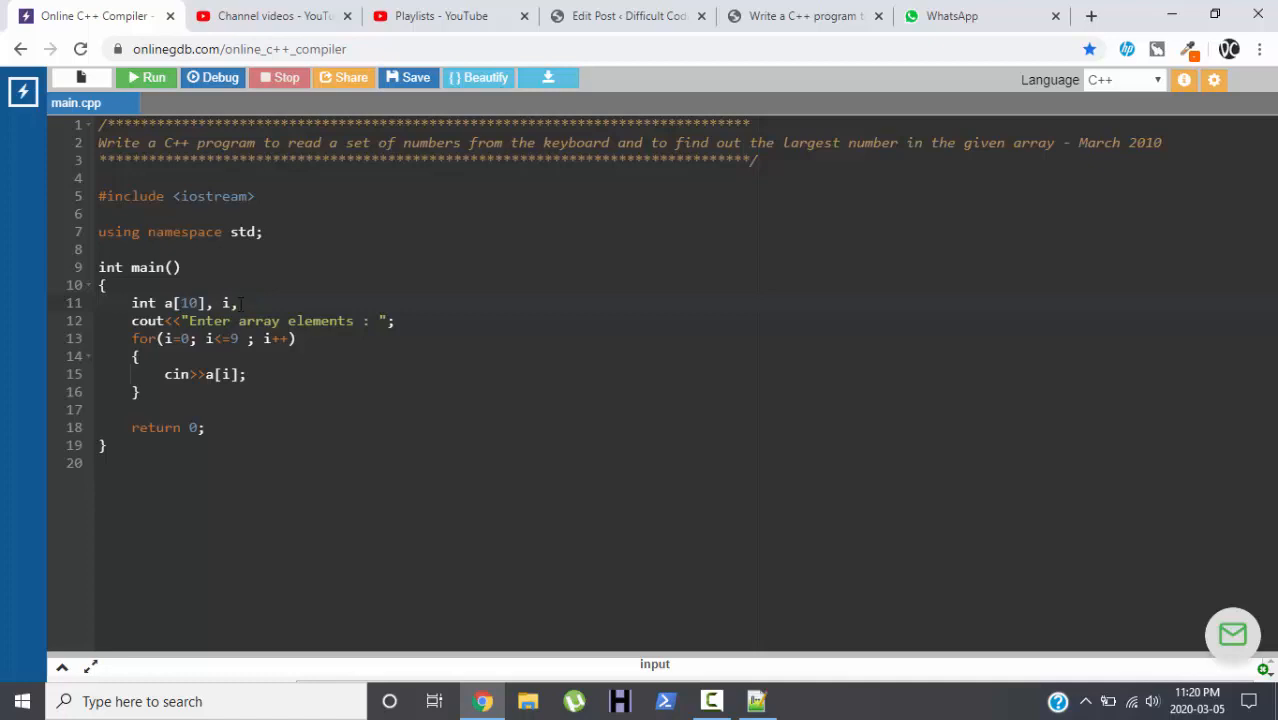
type("larget")
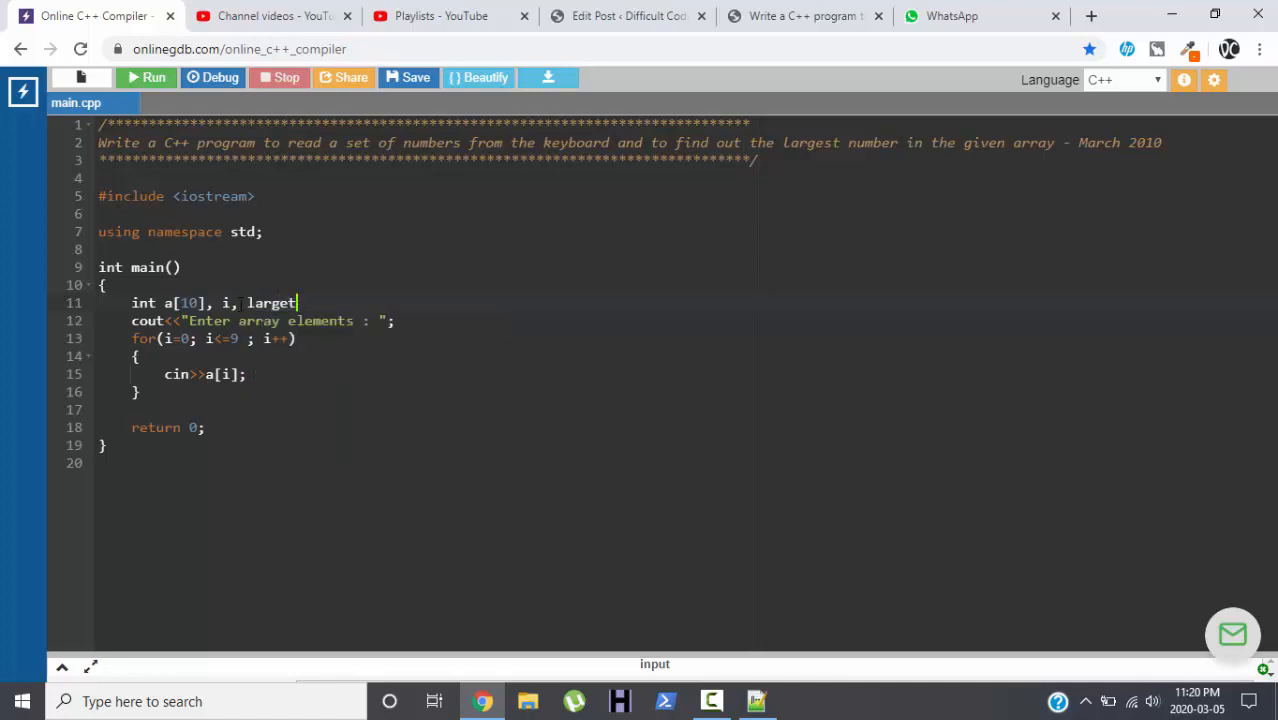
type("l =")
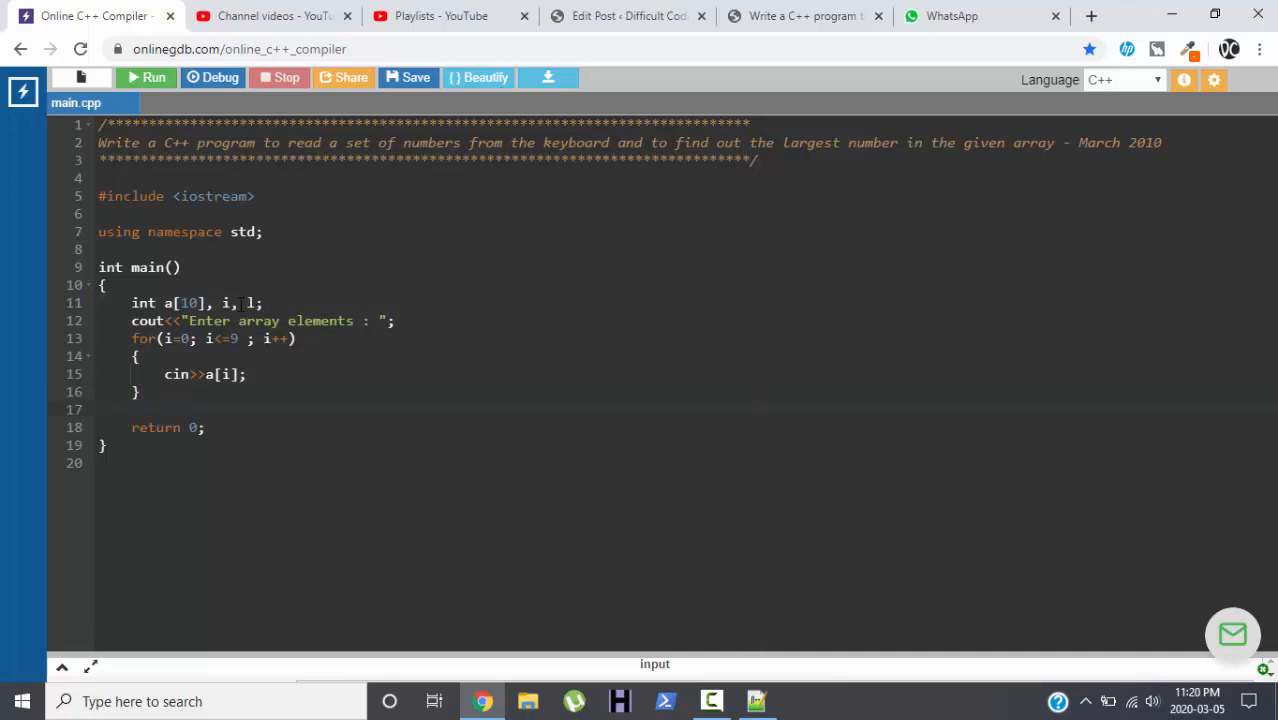
type("l = a")
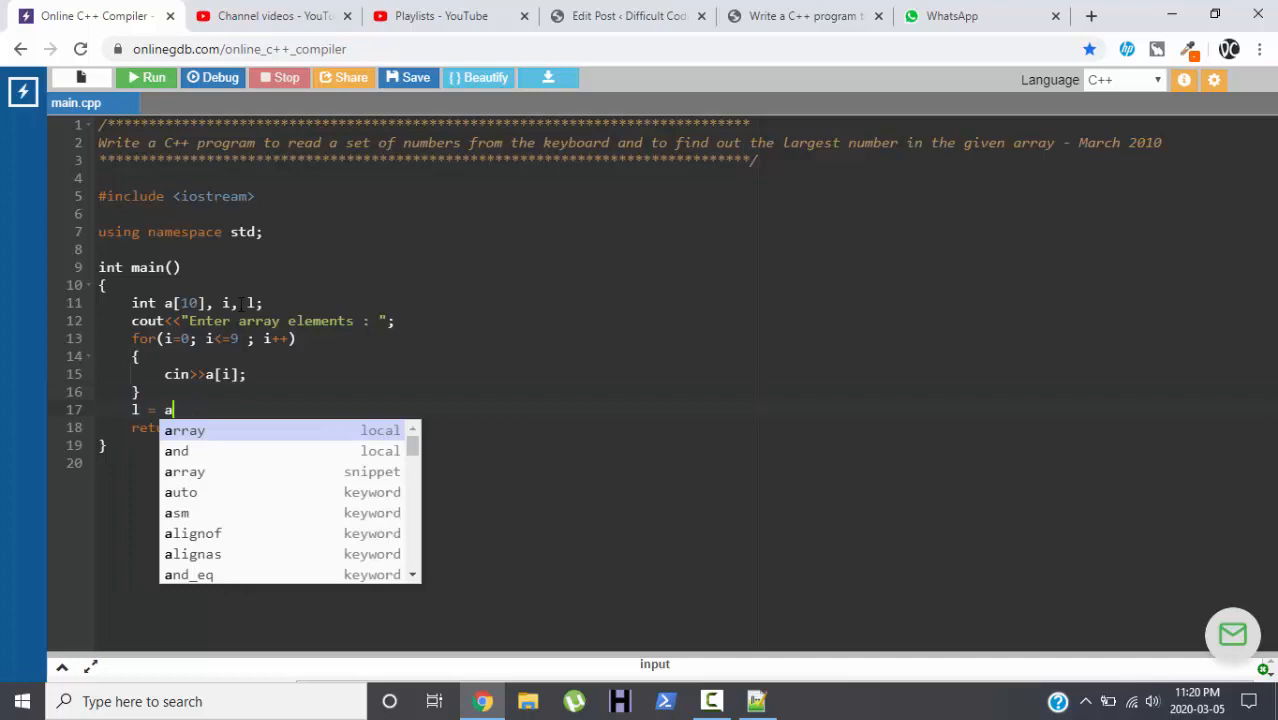
type("[0];")
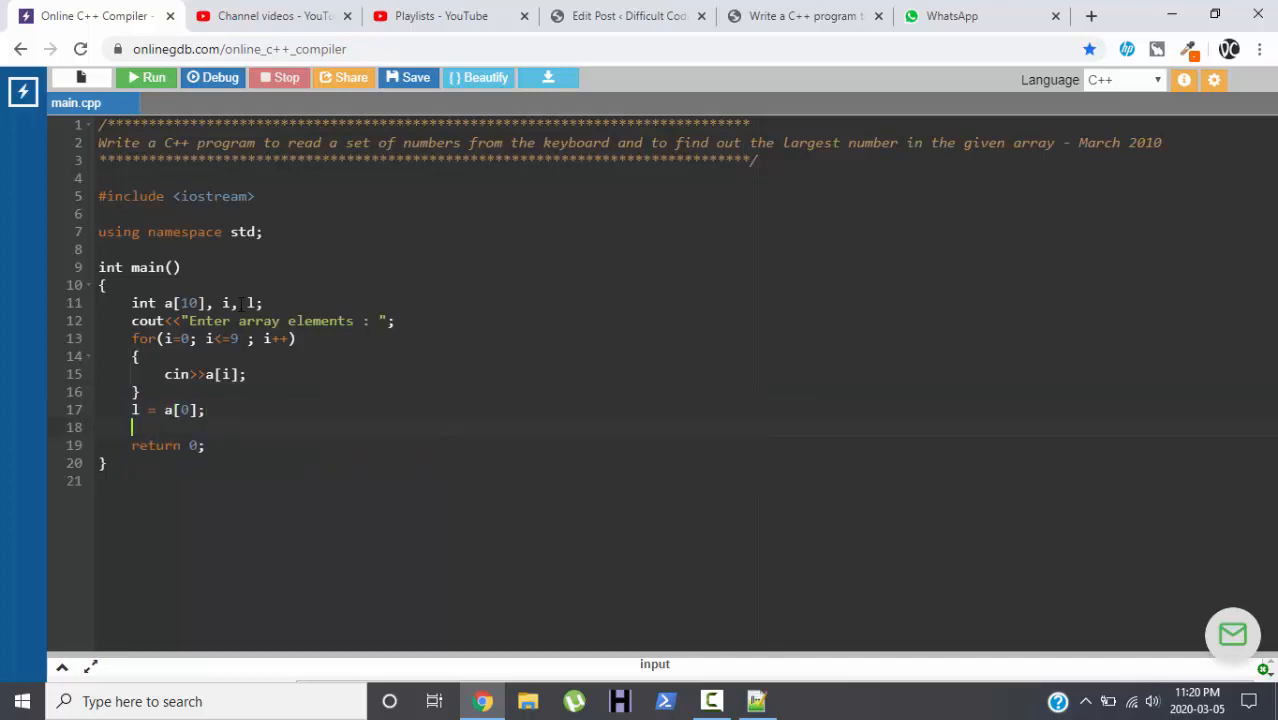
Add a second for loop running i from 1 to 9
type("fo")
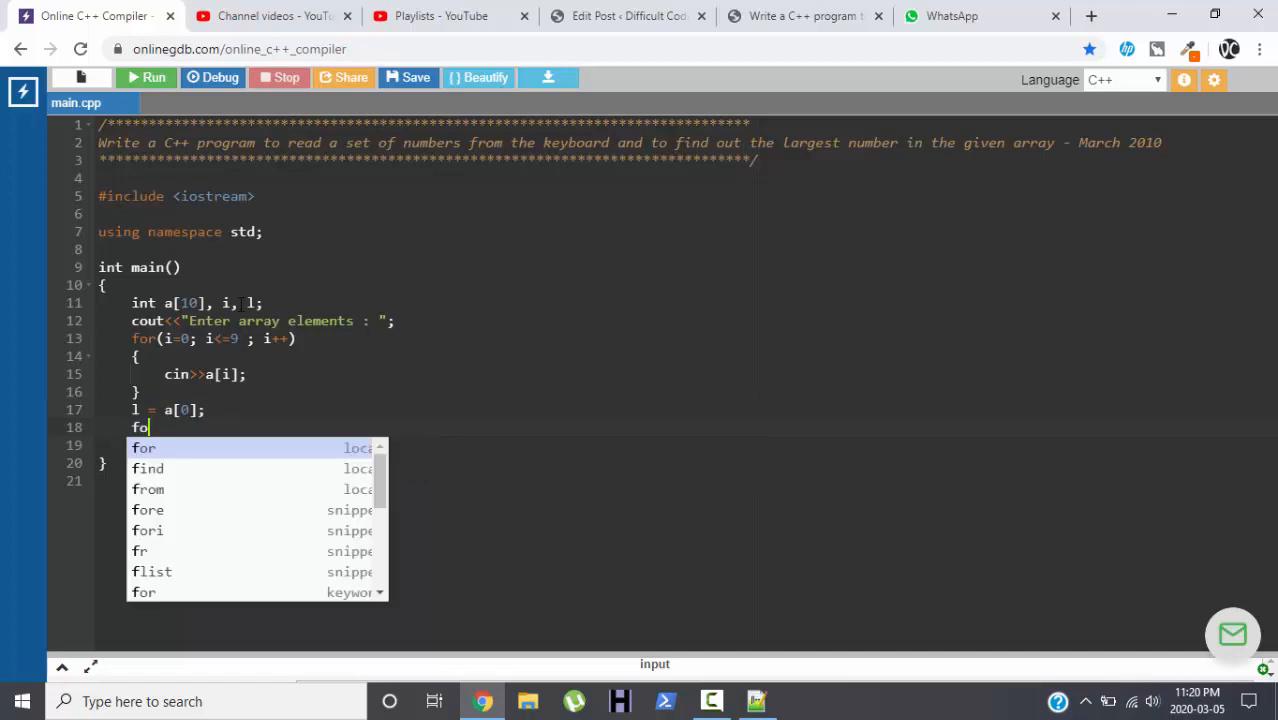
type("r(i =")
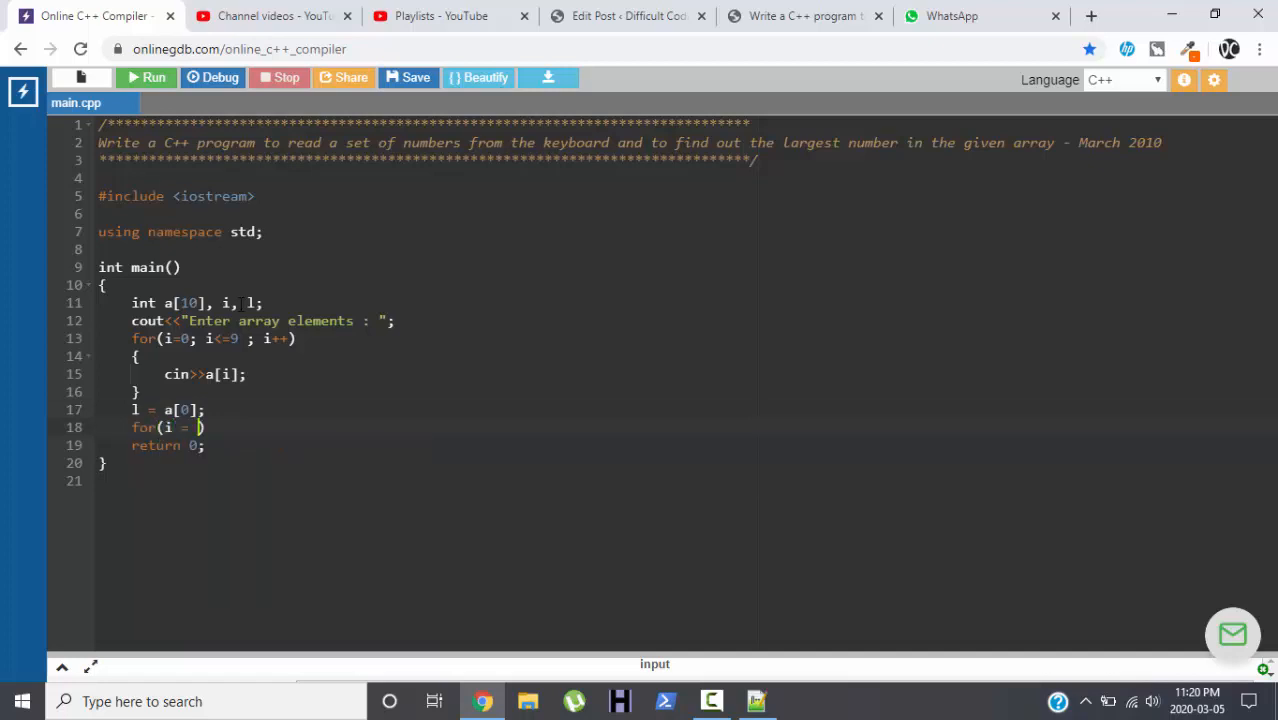
type("1")
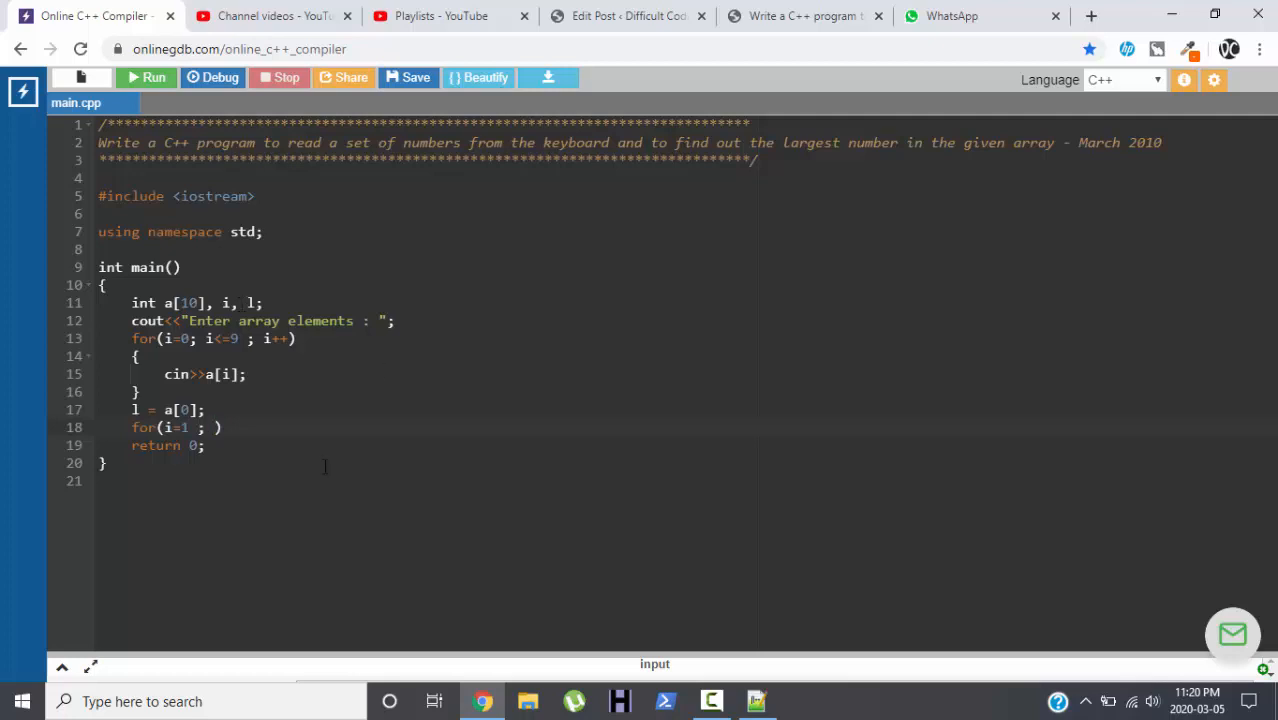
type("i<=9 ; i++")
type("{")
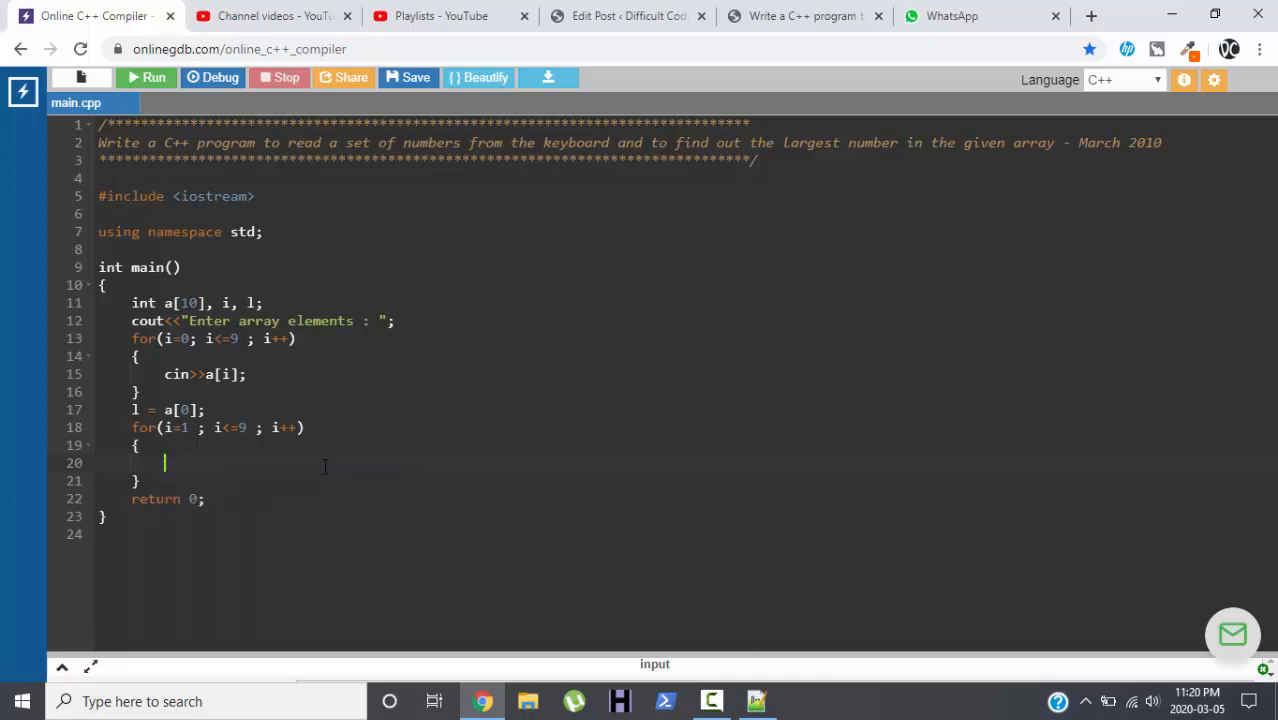
Inside that loop, set l = a[i] whenever l < a[i]
type("if(")
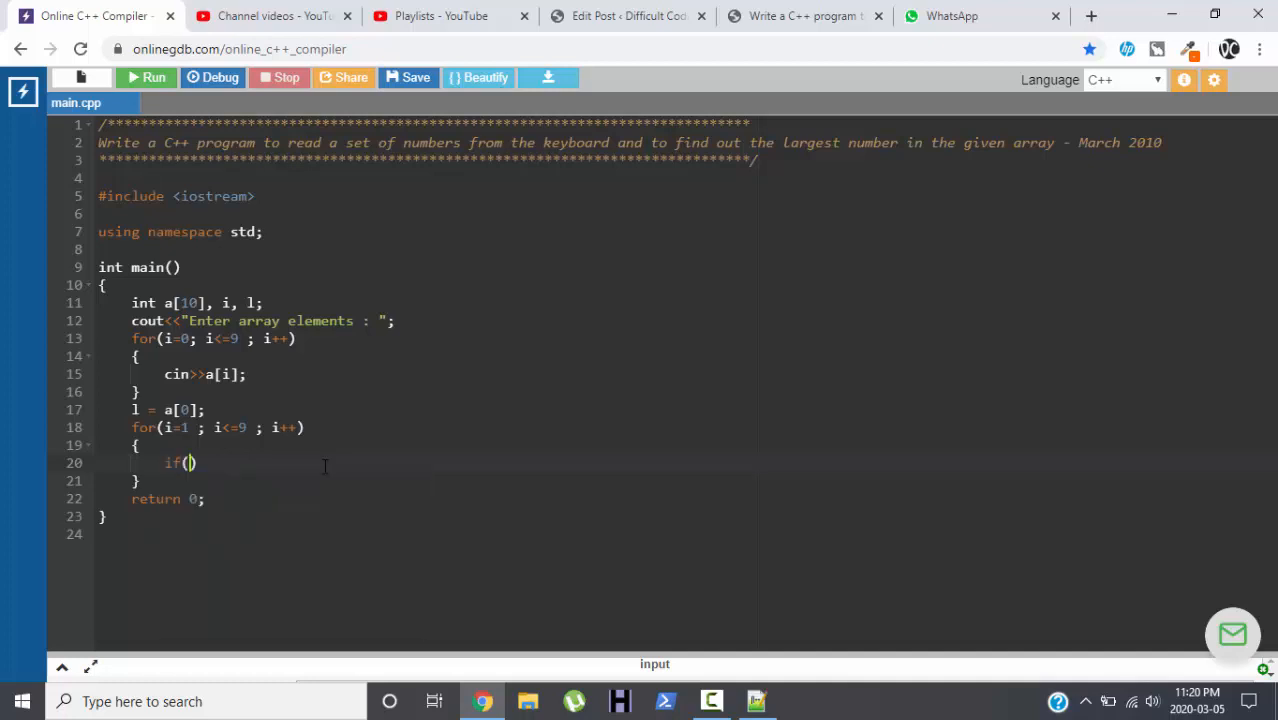
type("l <")
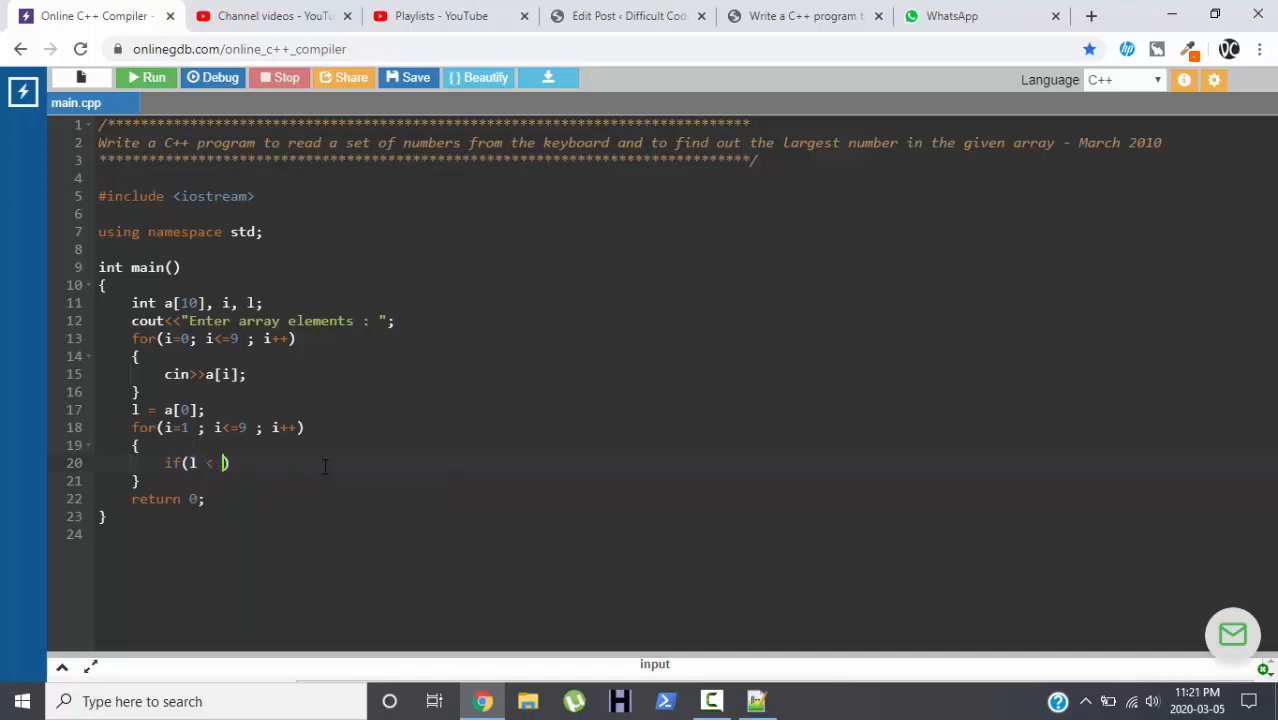
type("a[]")
type("l =")
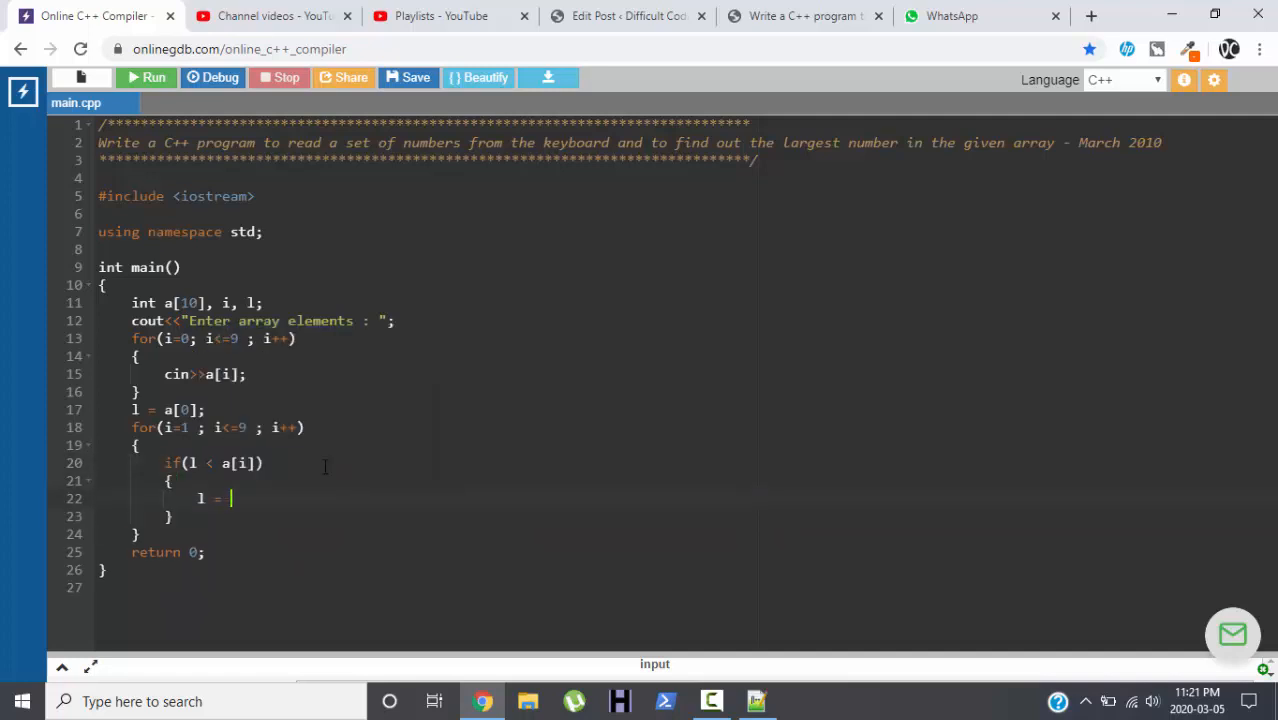
type("a[i];")
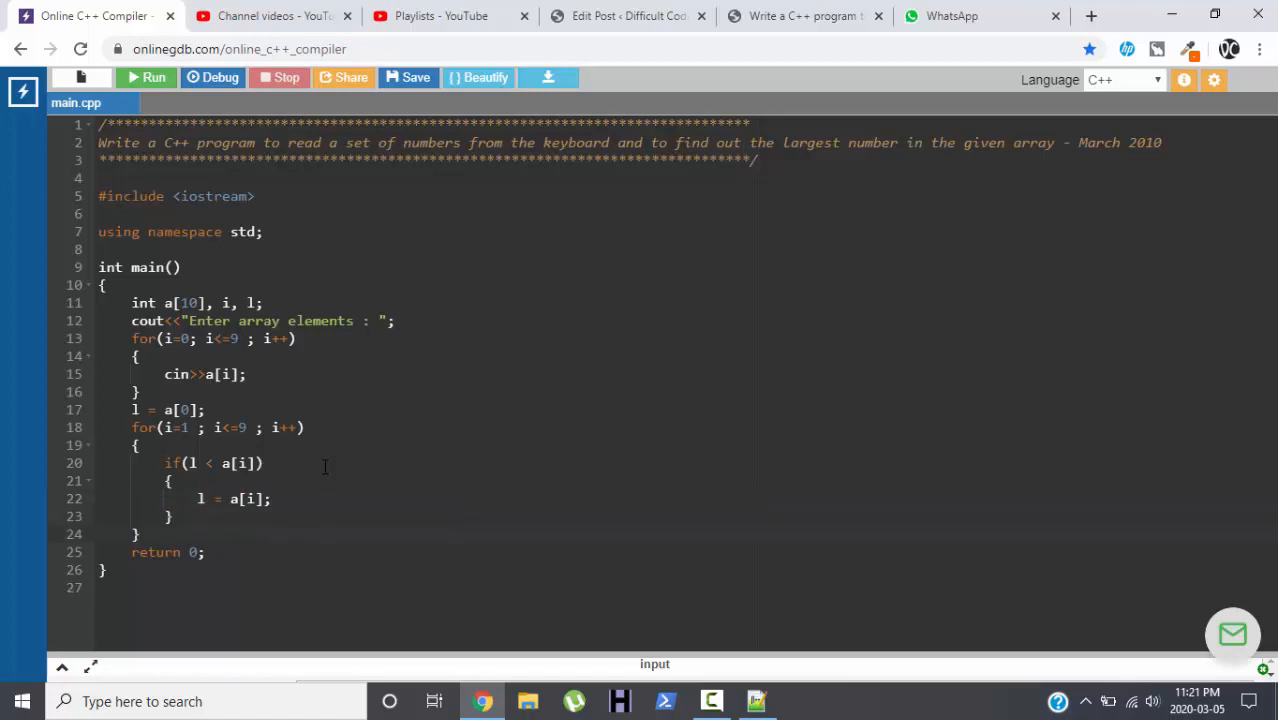
Print "The largest value in the given array is : " followed by l
type("cout<<\"The")
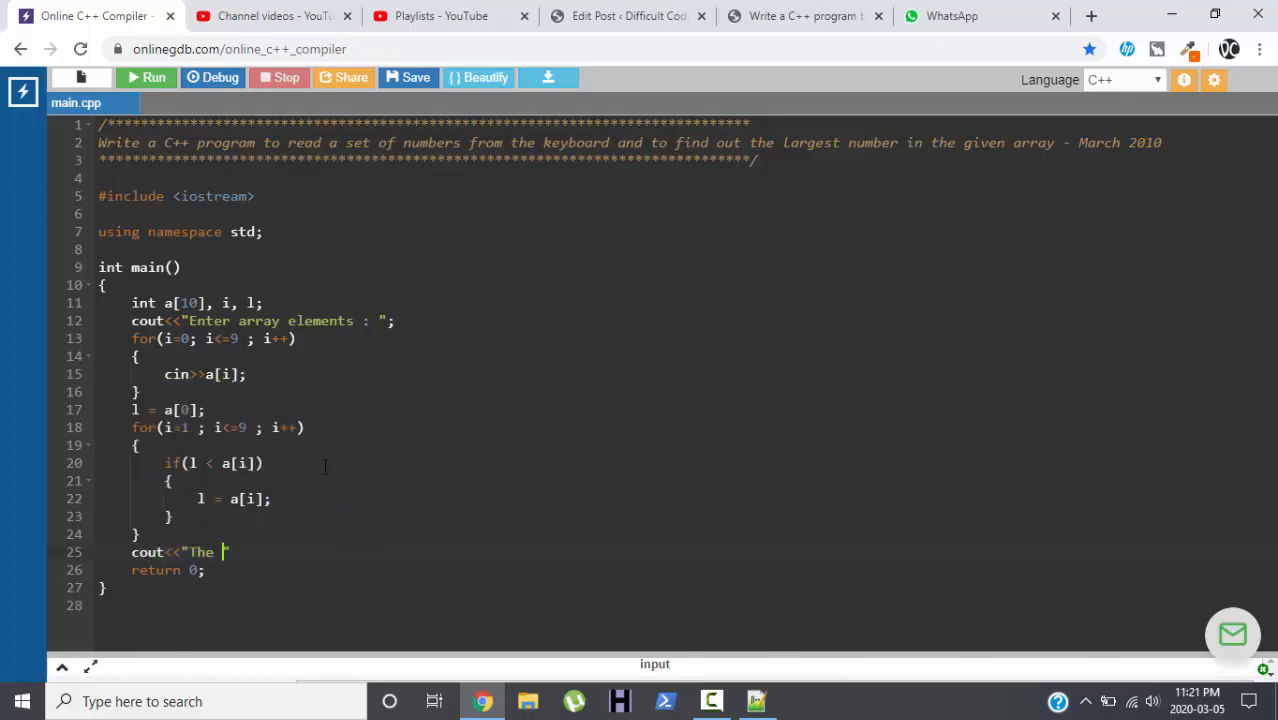
type("largest v")
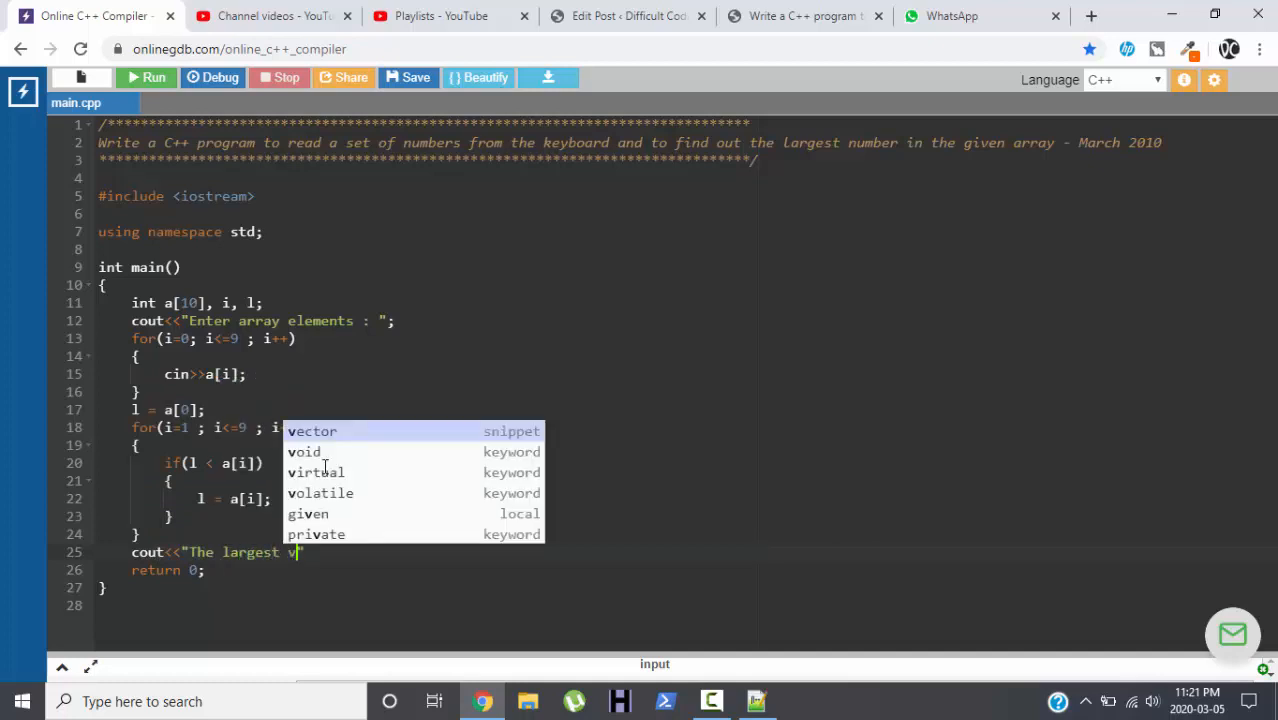
type("alue in t")
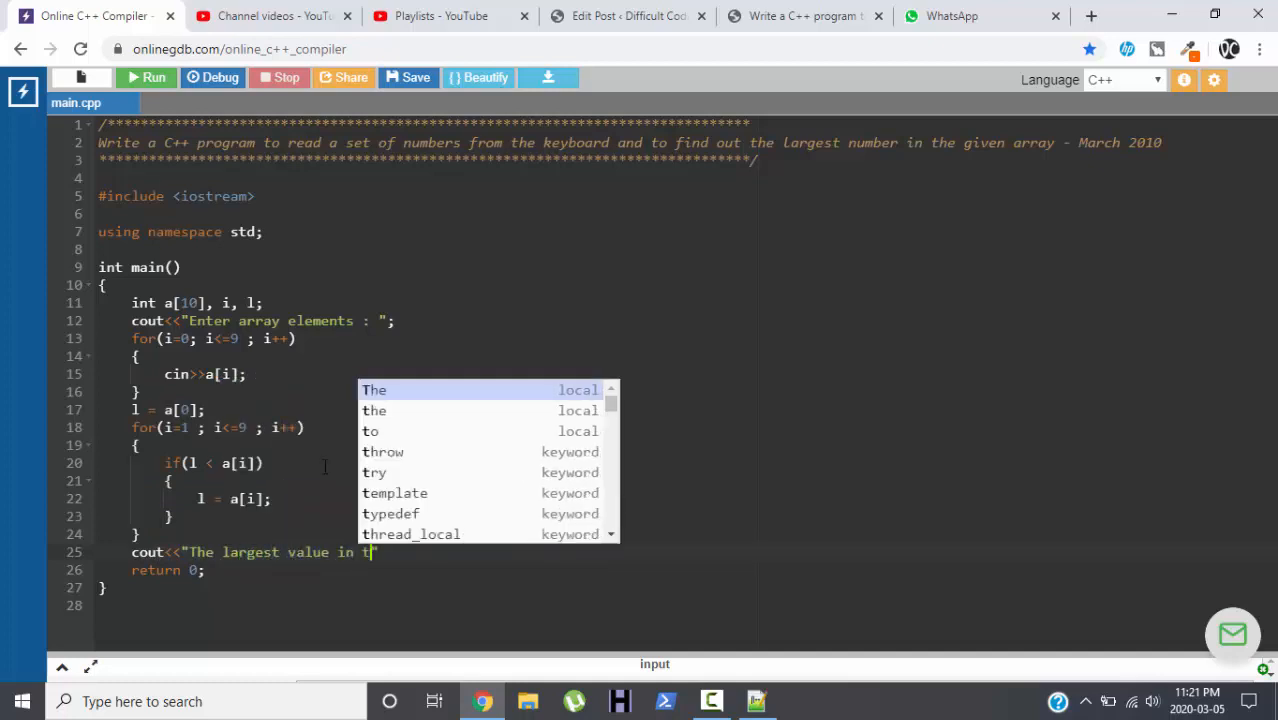
type("he given array is :")
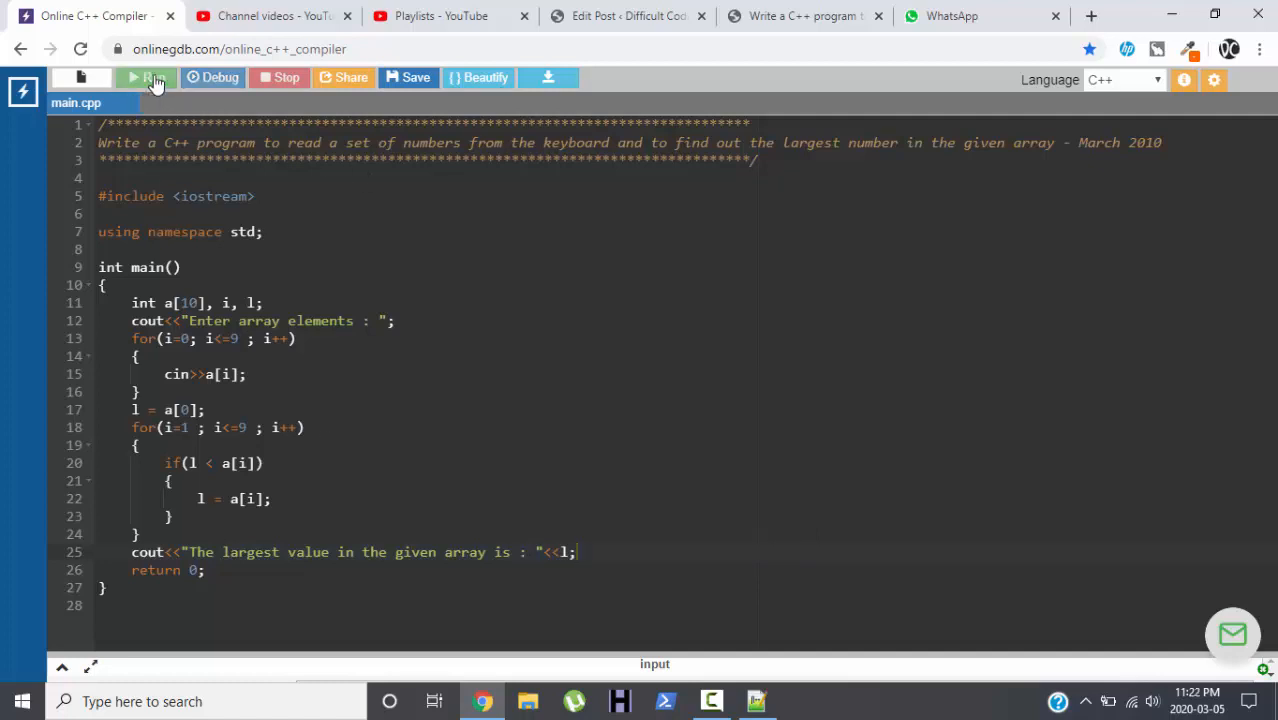
Compile and run the program and enlarge the console output area
left_click(144, 78)
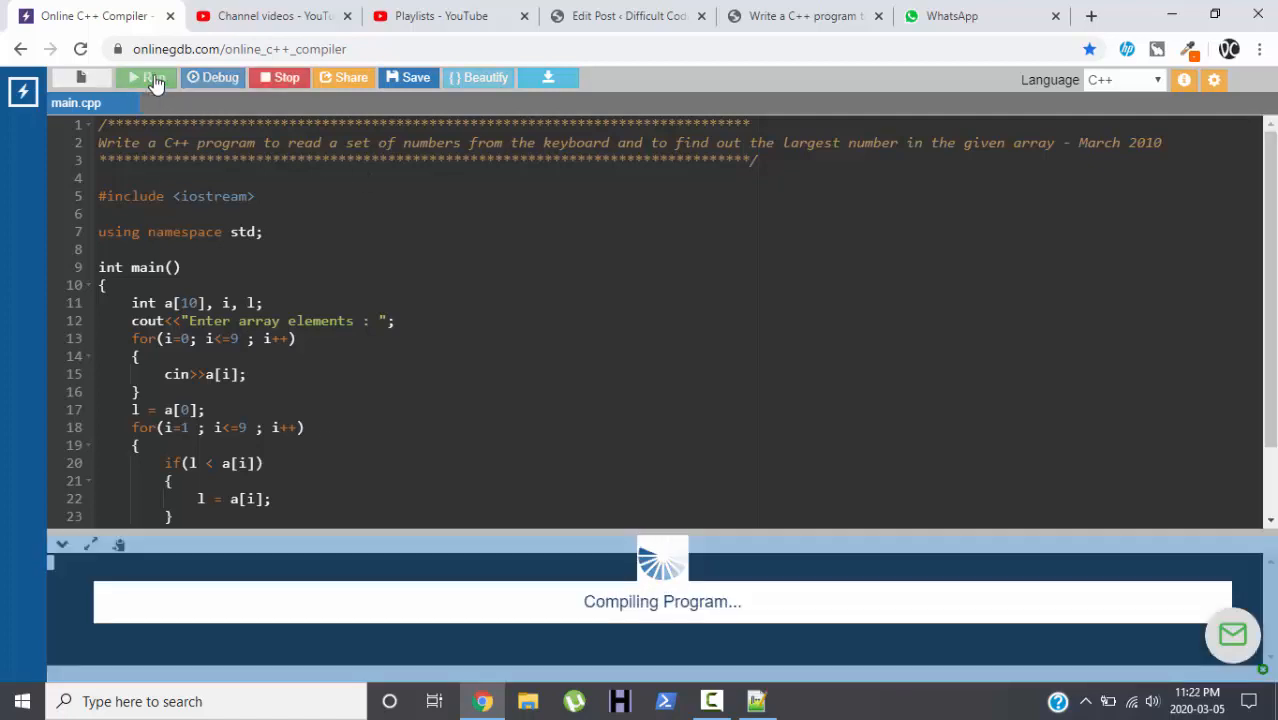
left_click(146, 76)
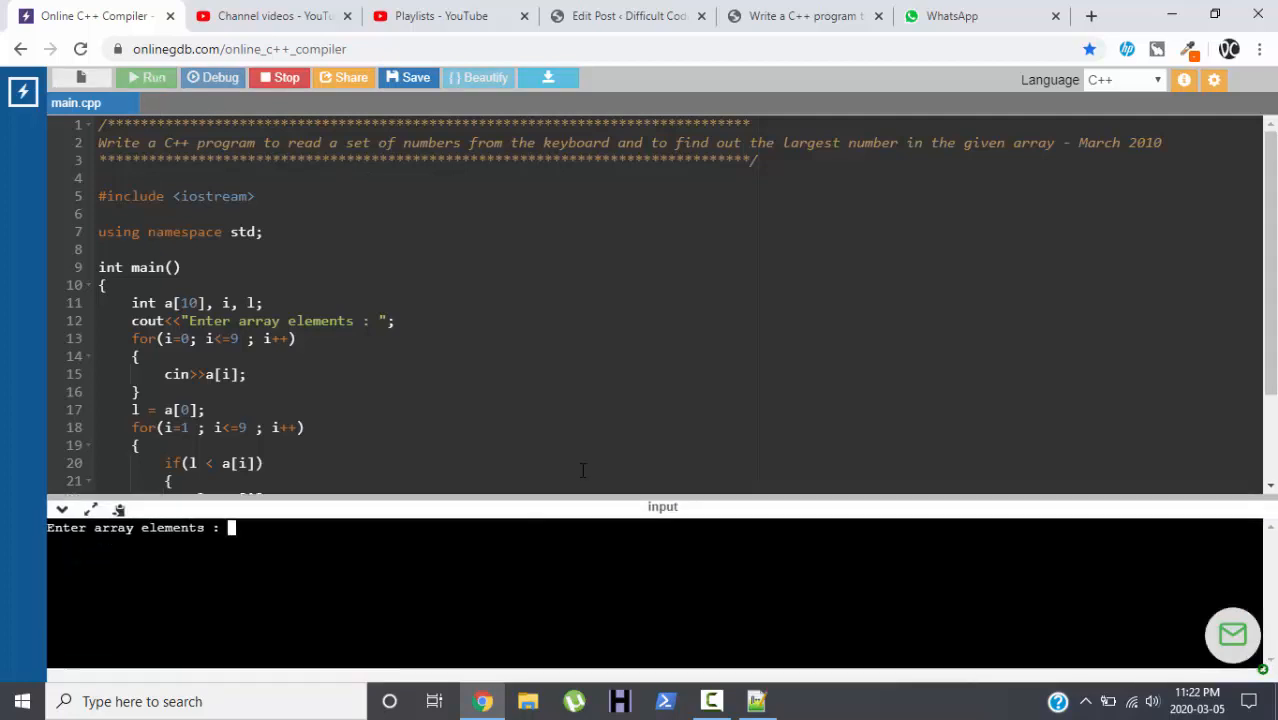
left_click_drag(592, 508, 592, 384)
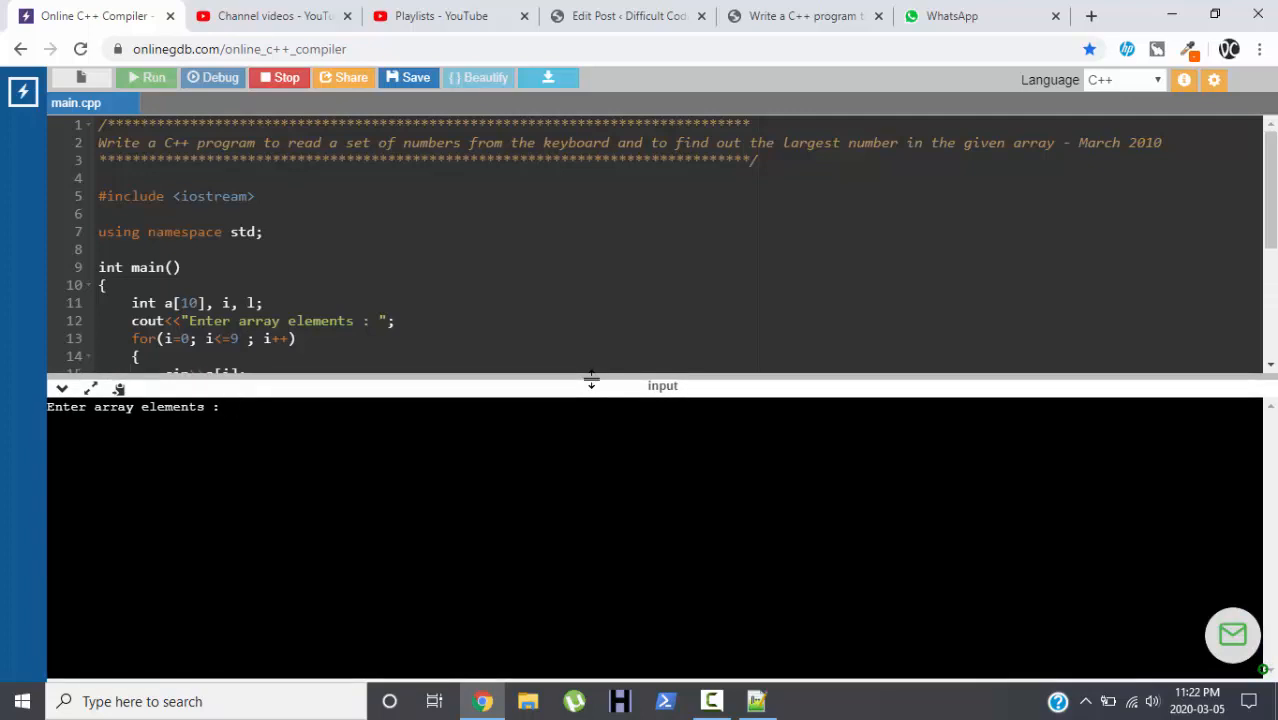
Enter the first array elements 5, 9, 36 and 25 at the console prompt
type("5")
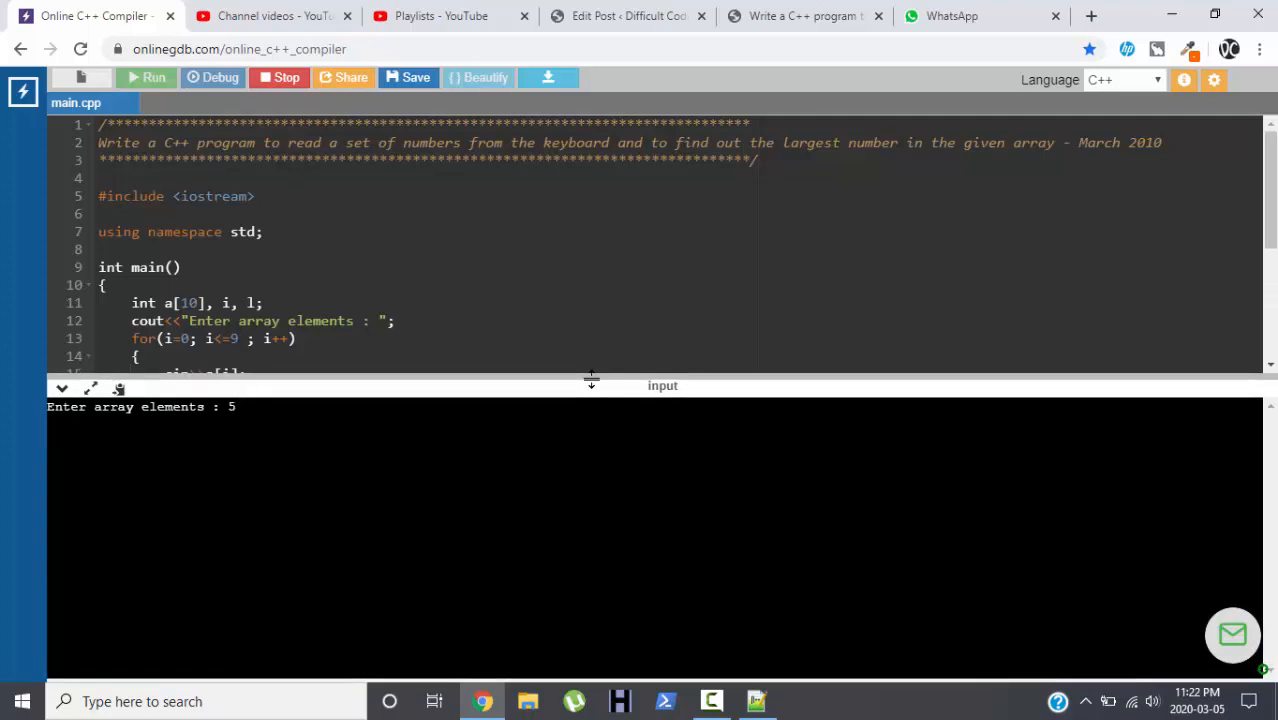
type("9")
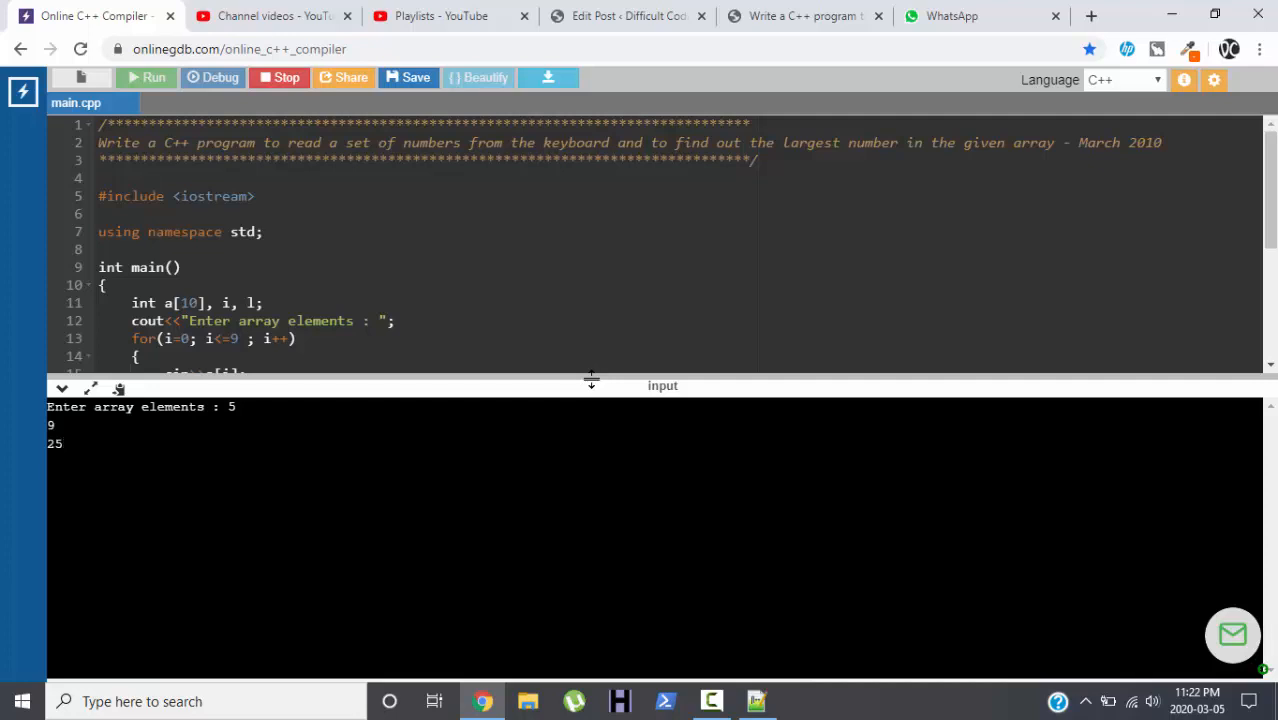
type("36")
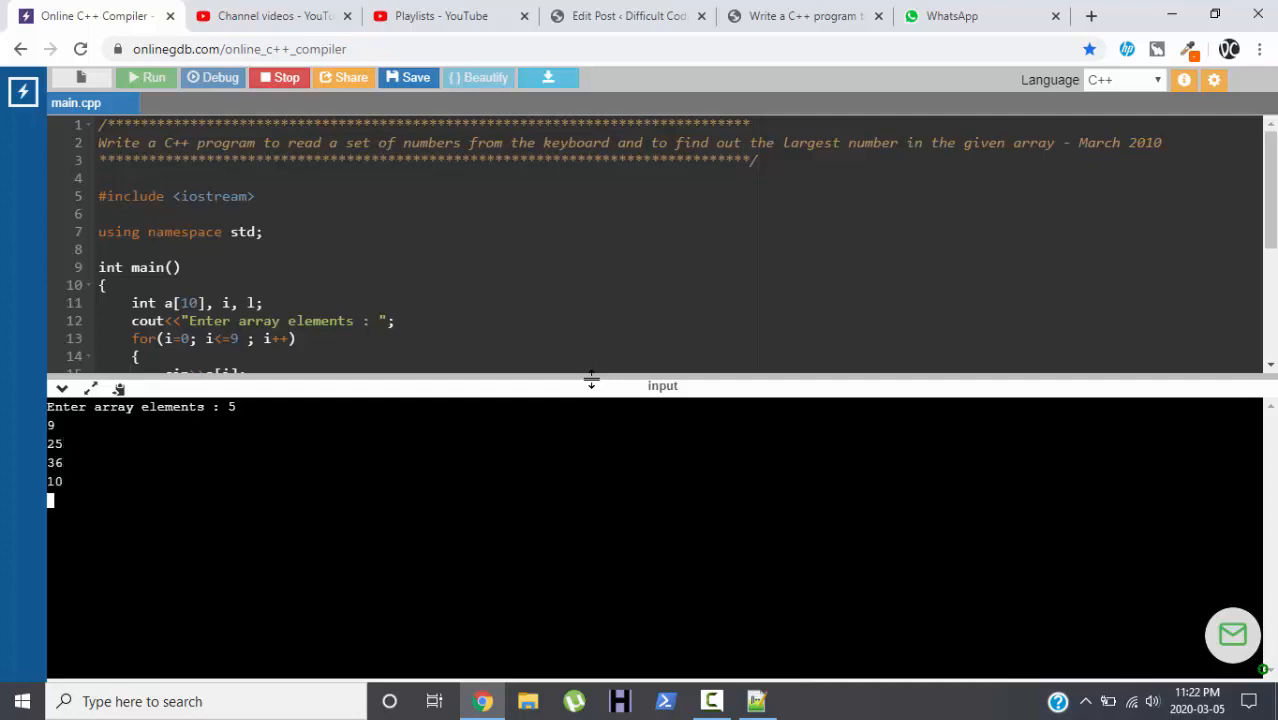
type("25")
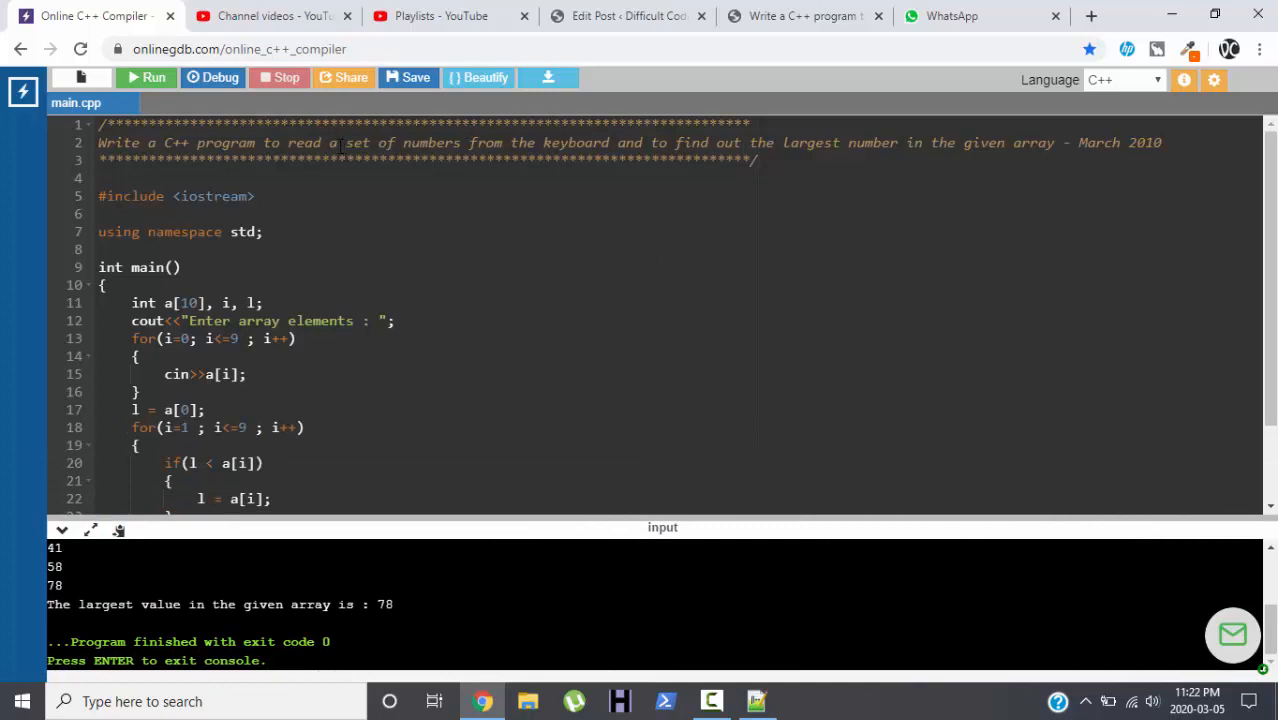
Select the header-comment phrase about reading a set of numbers for review
double_click(300, 142)
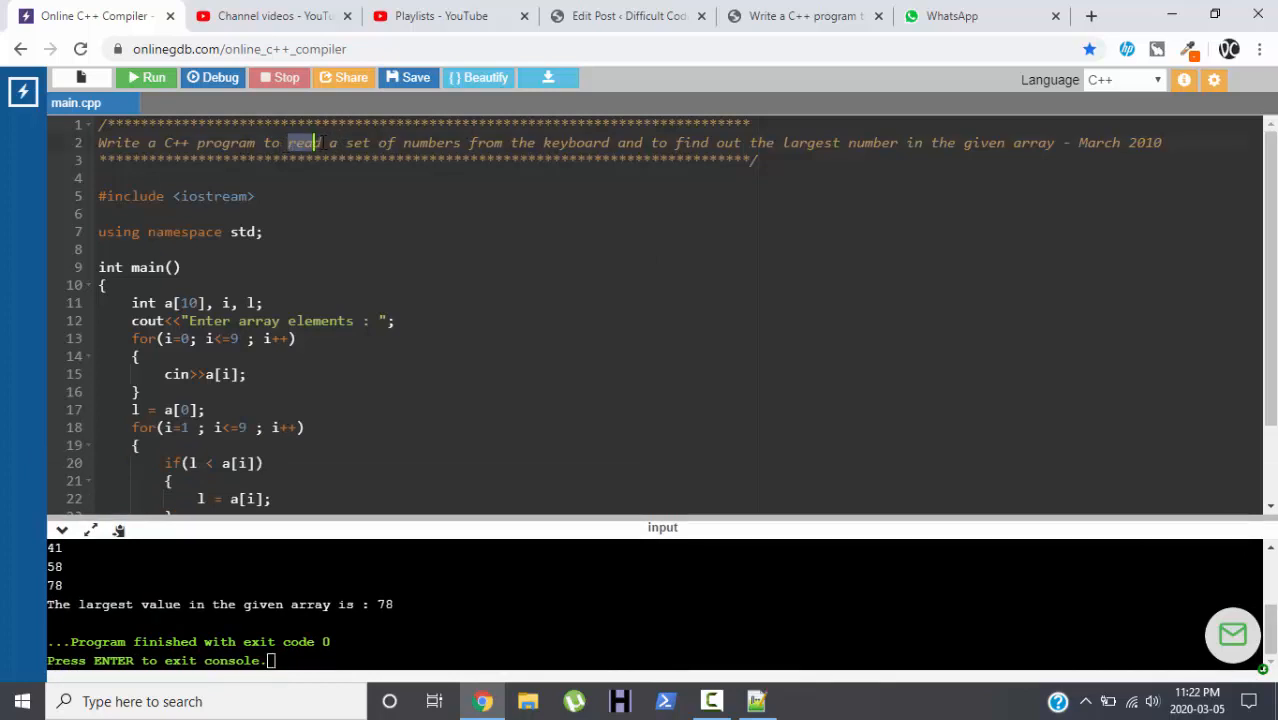
left_click_drag(288, 142, 460, 142)
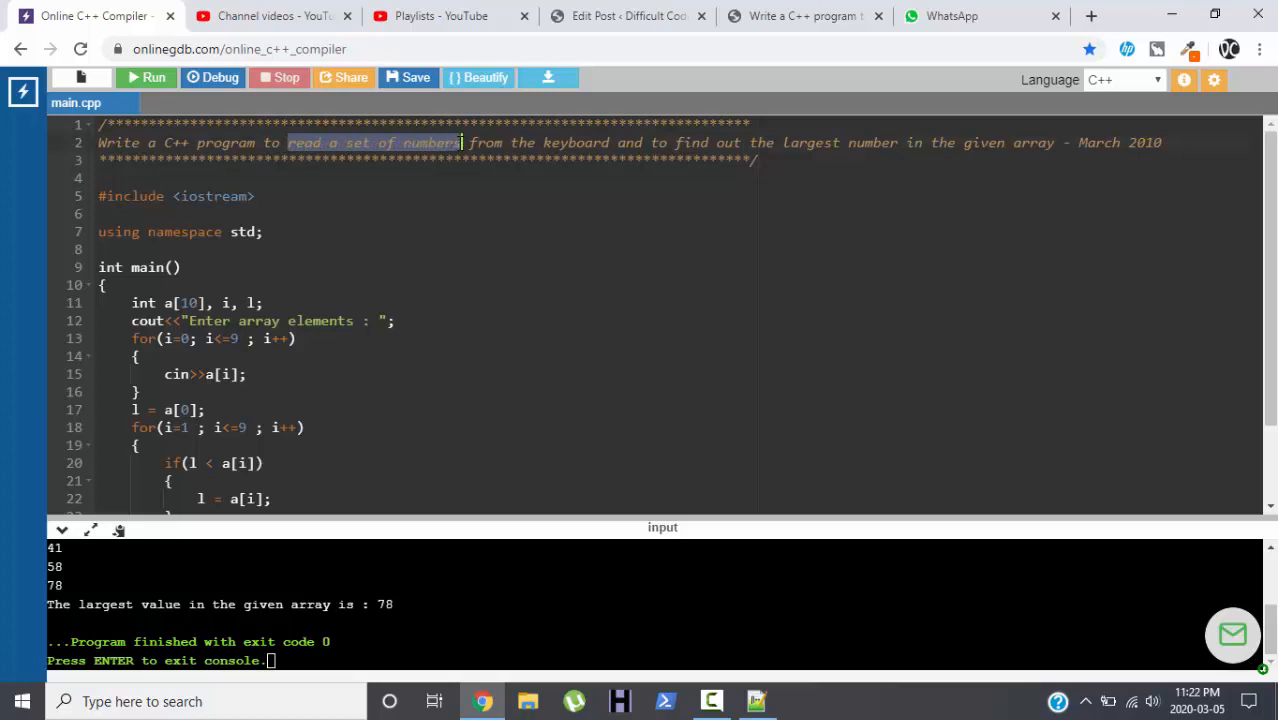